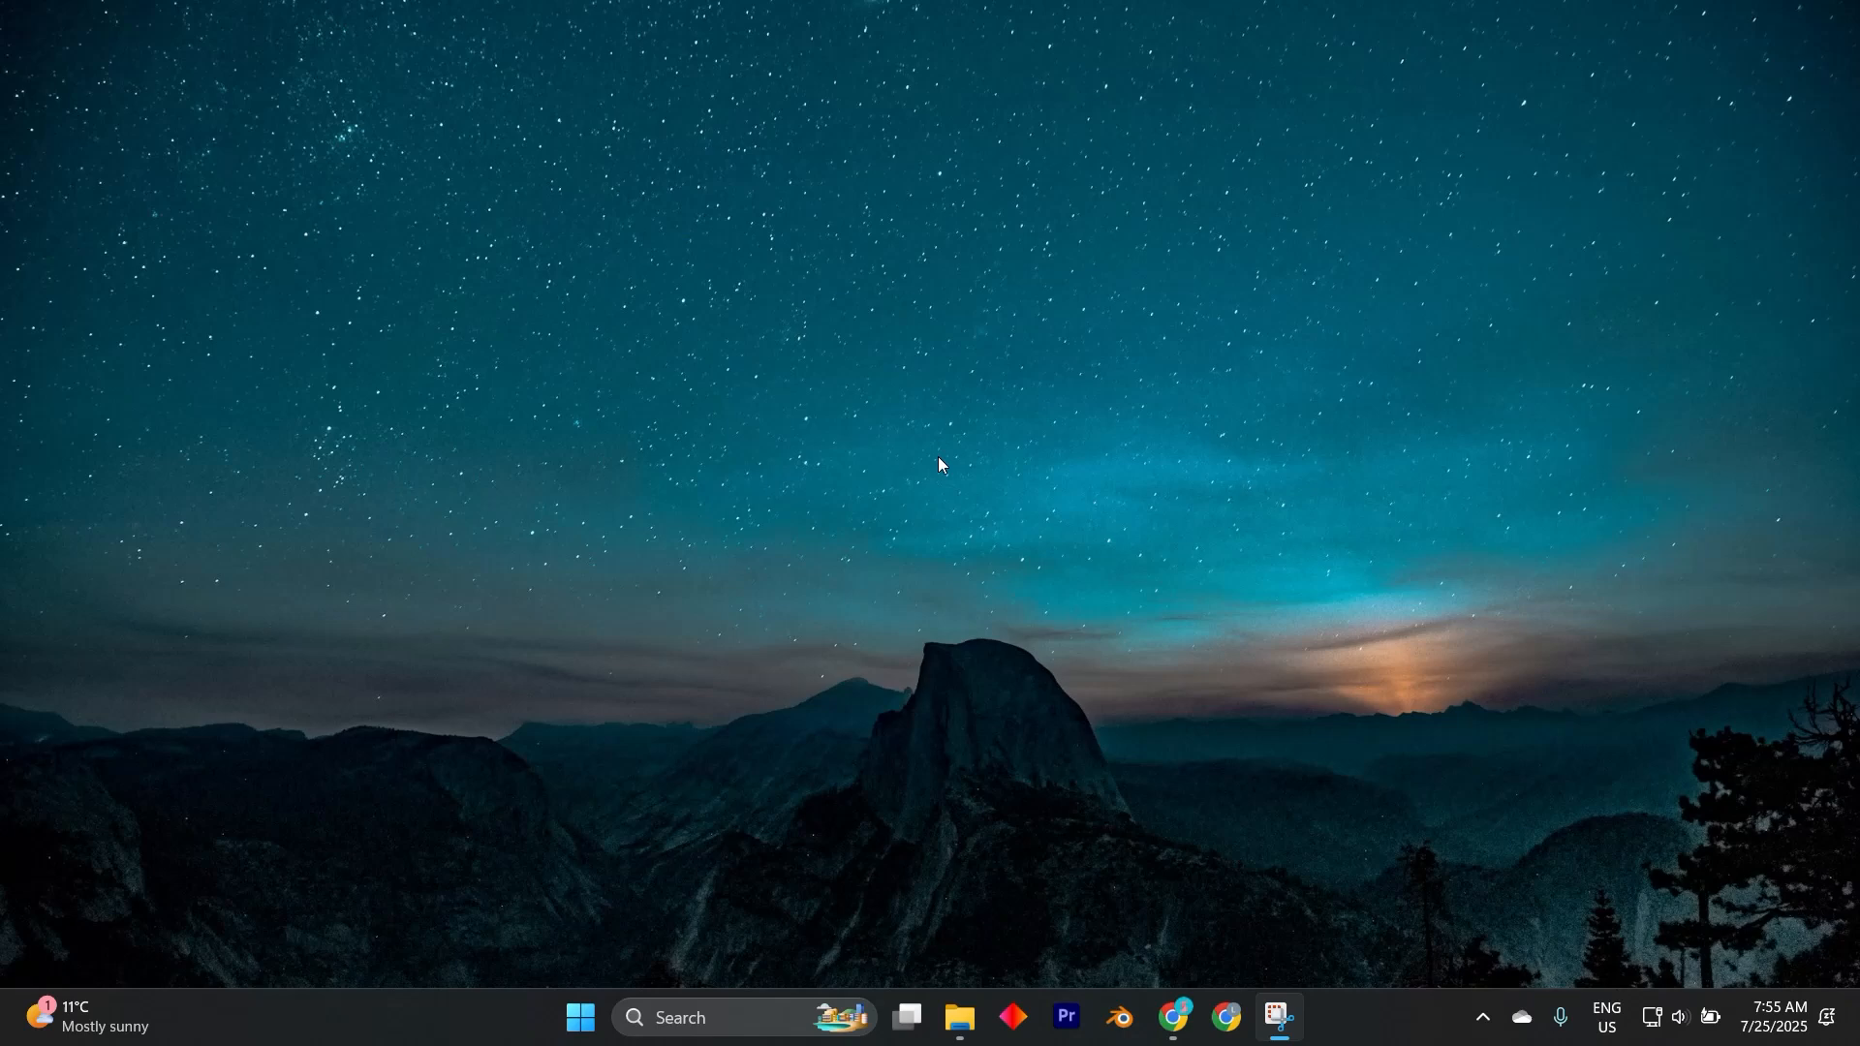
# Launch Google Chrome from the taskbar to a new tab.
pyautogui.click(1225, 1025)
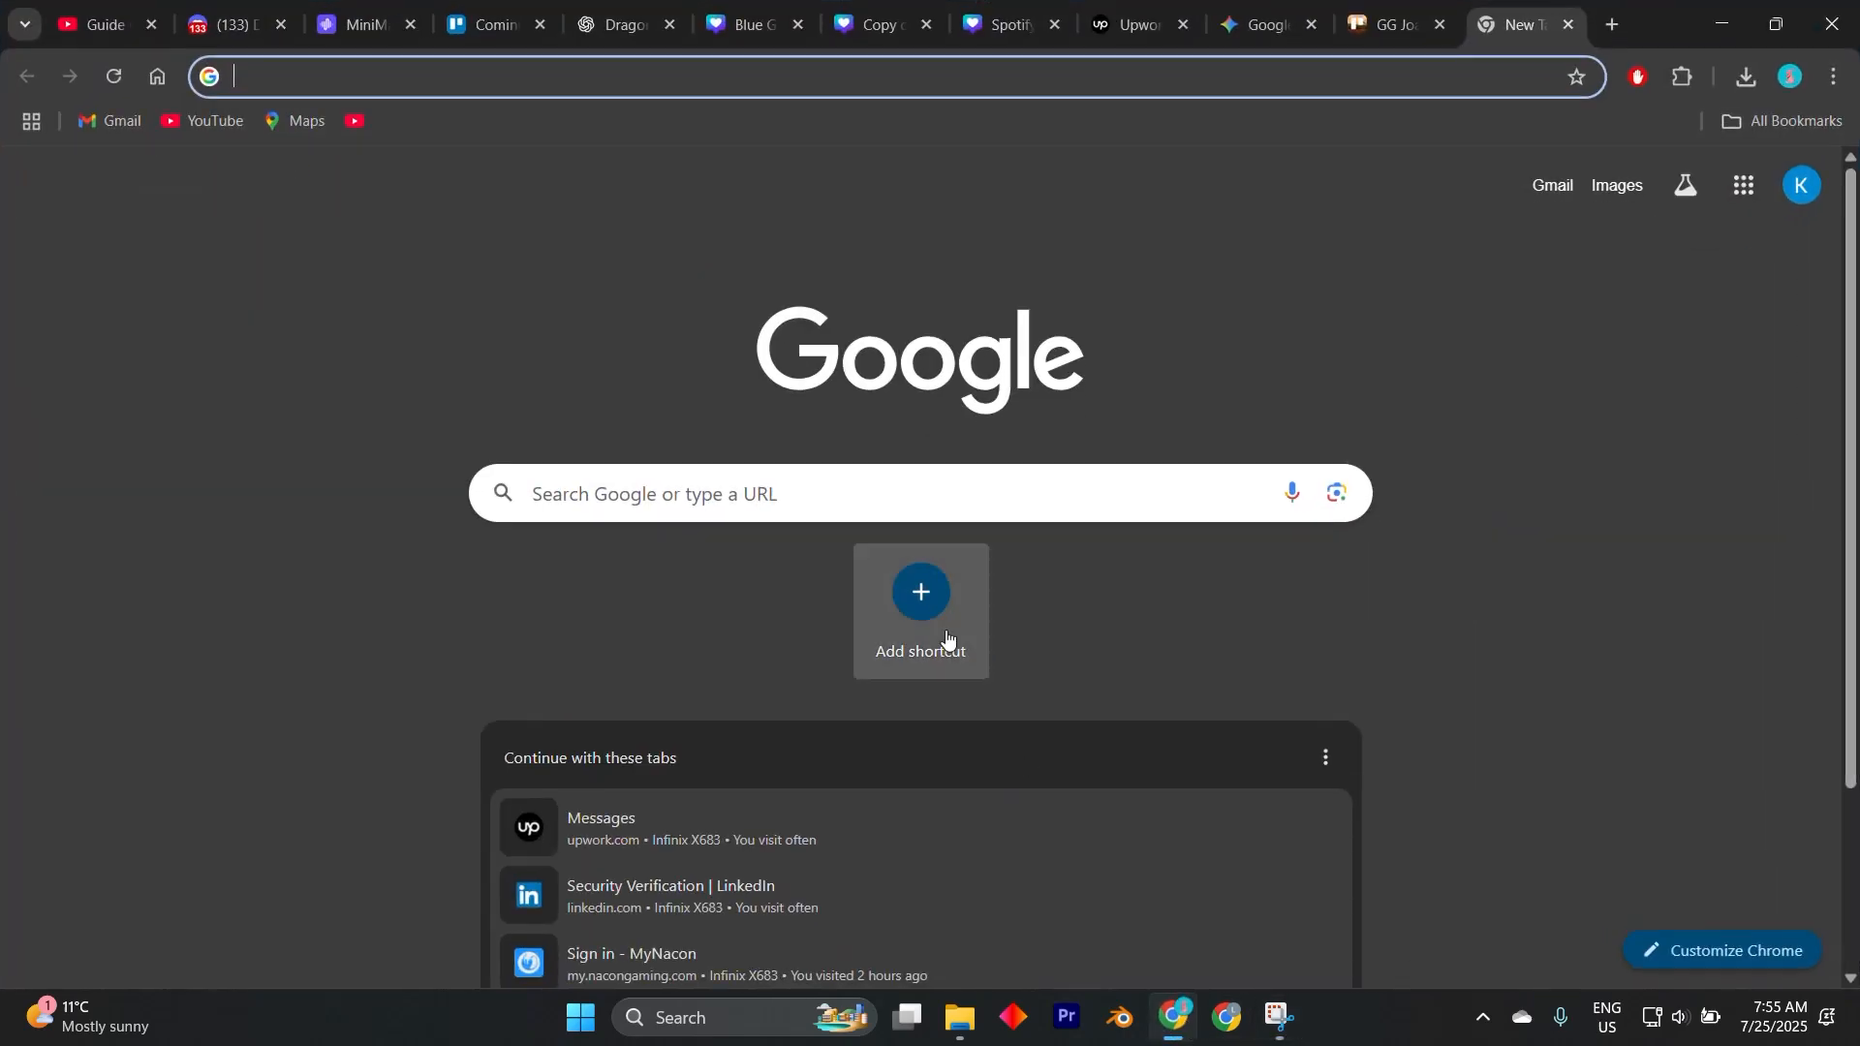
# Go to the Stripe dashboard address and sign in, reaching account activation.
pyautogui.write('d')
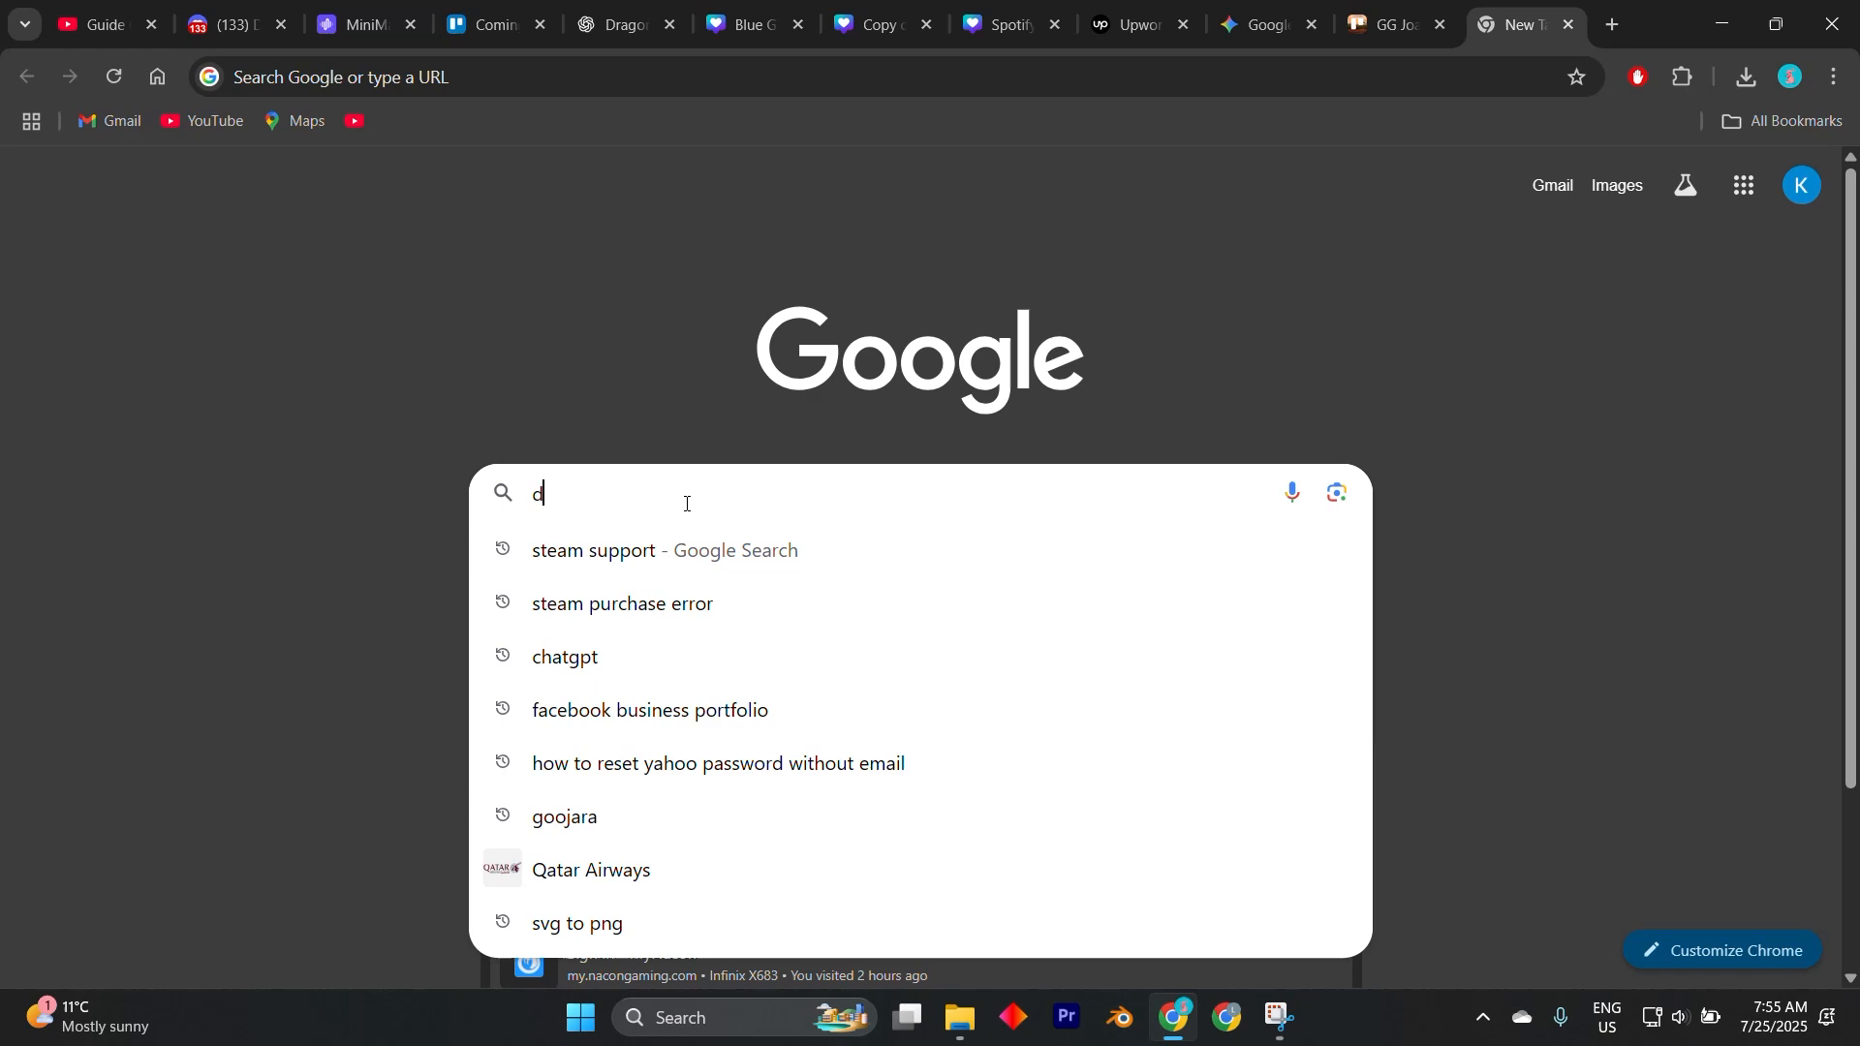
pyautogui.write('ashnb')
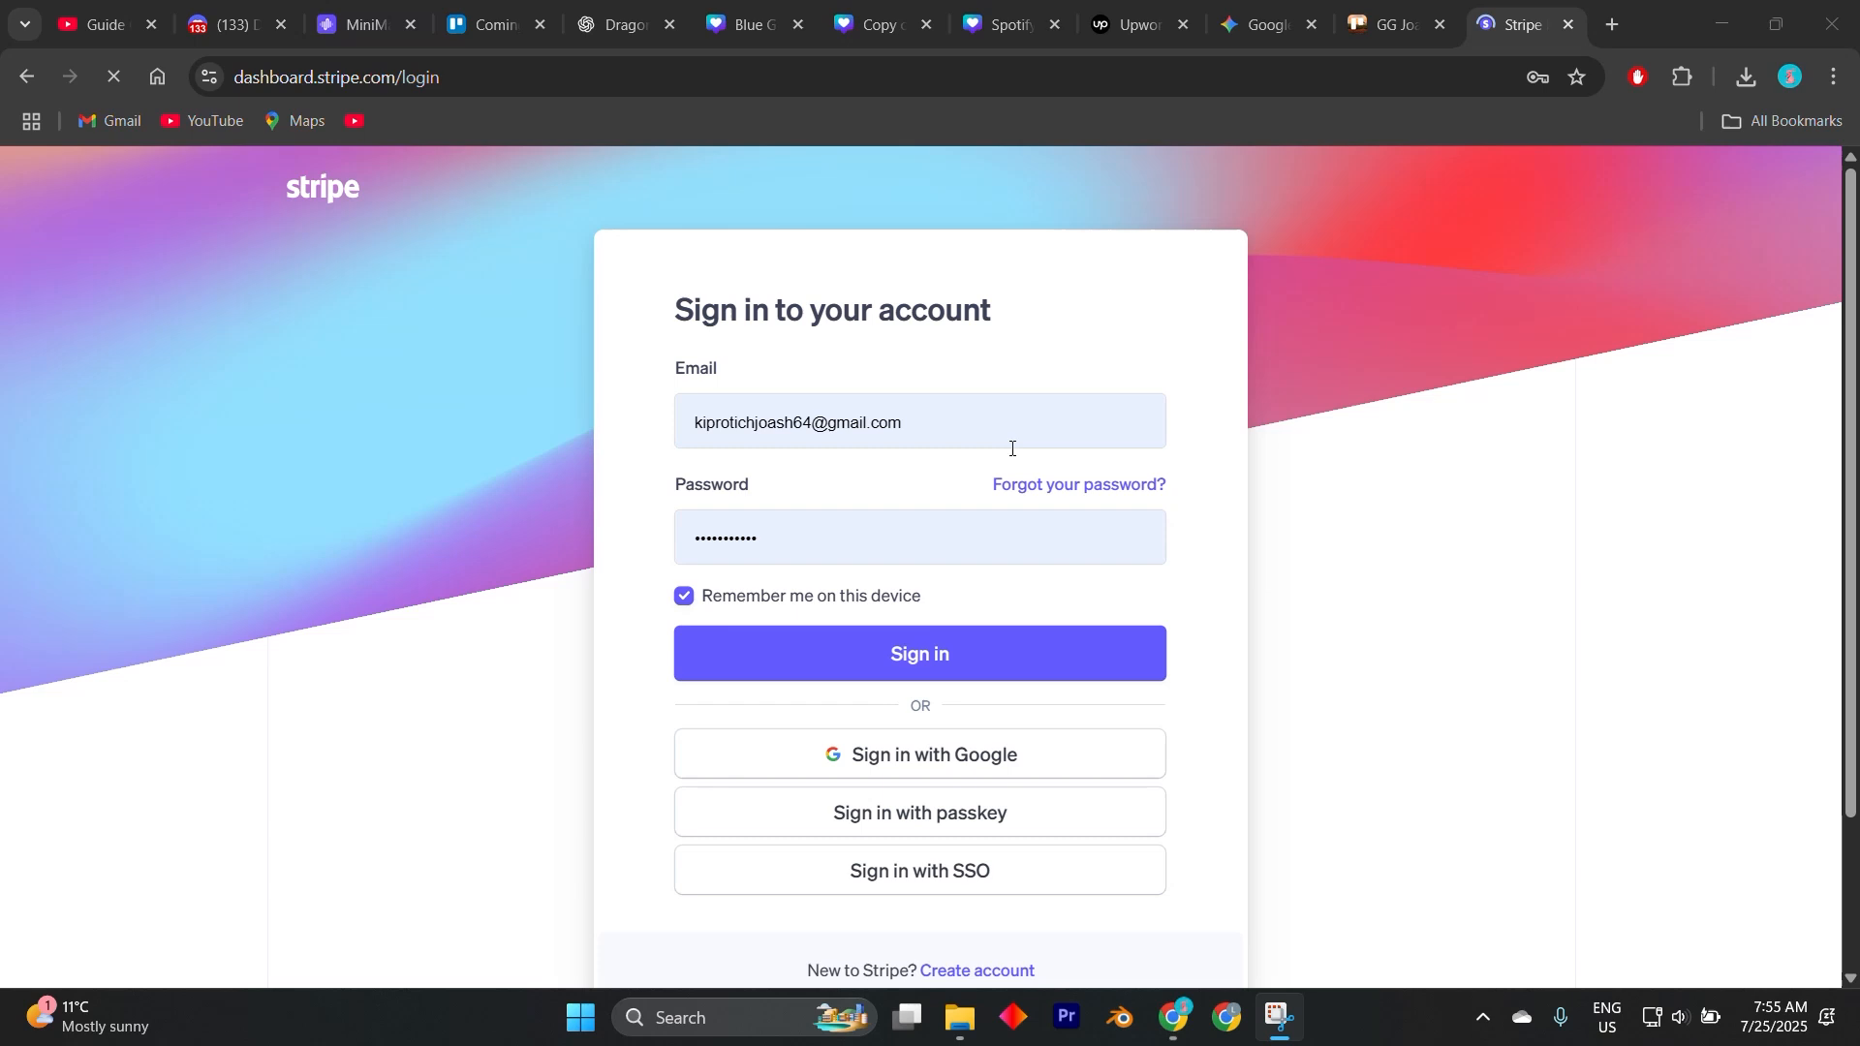
pyautogui.click(946, 654)
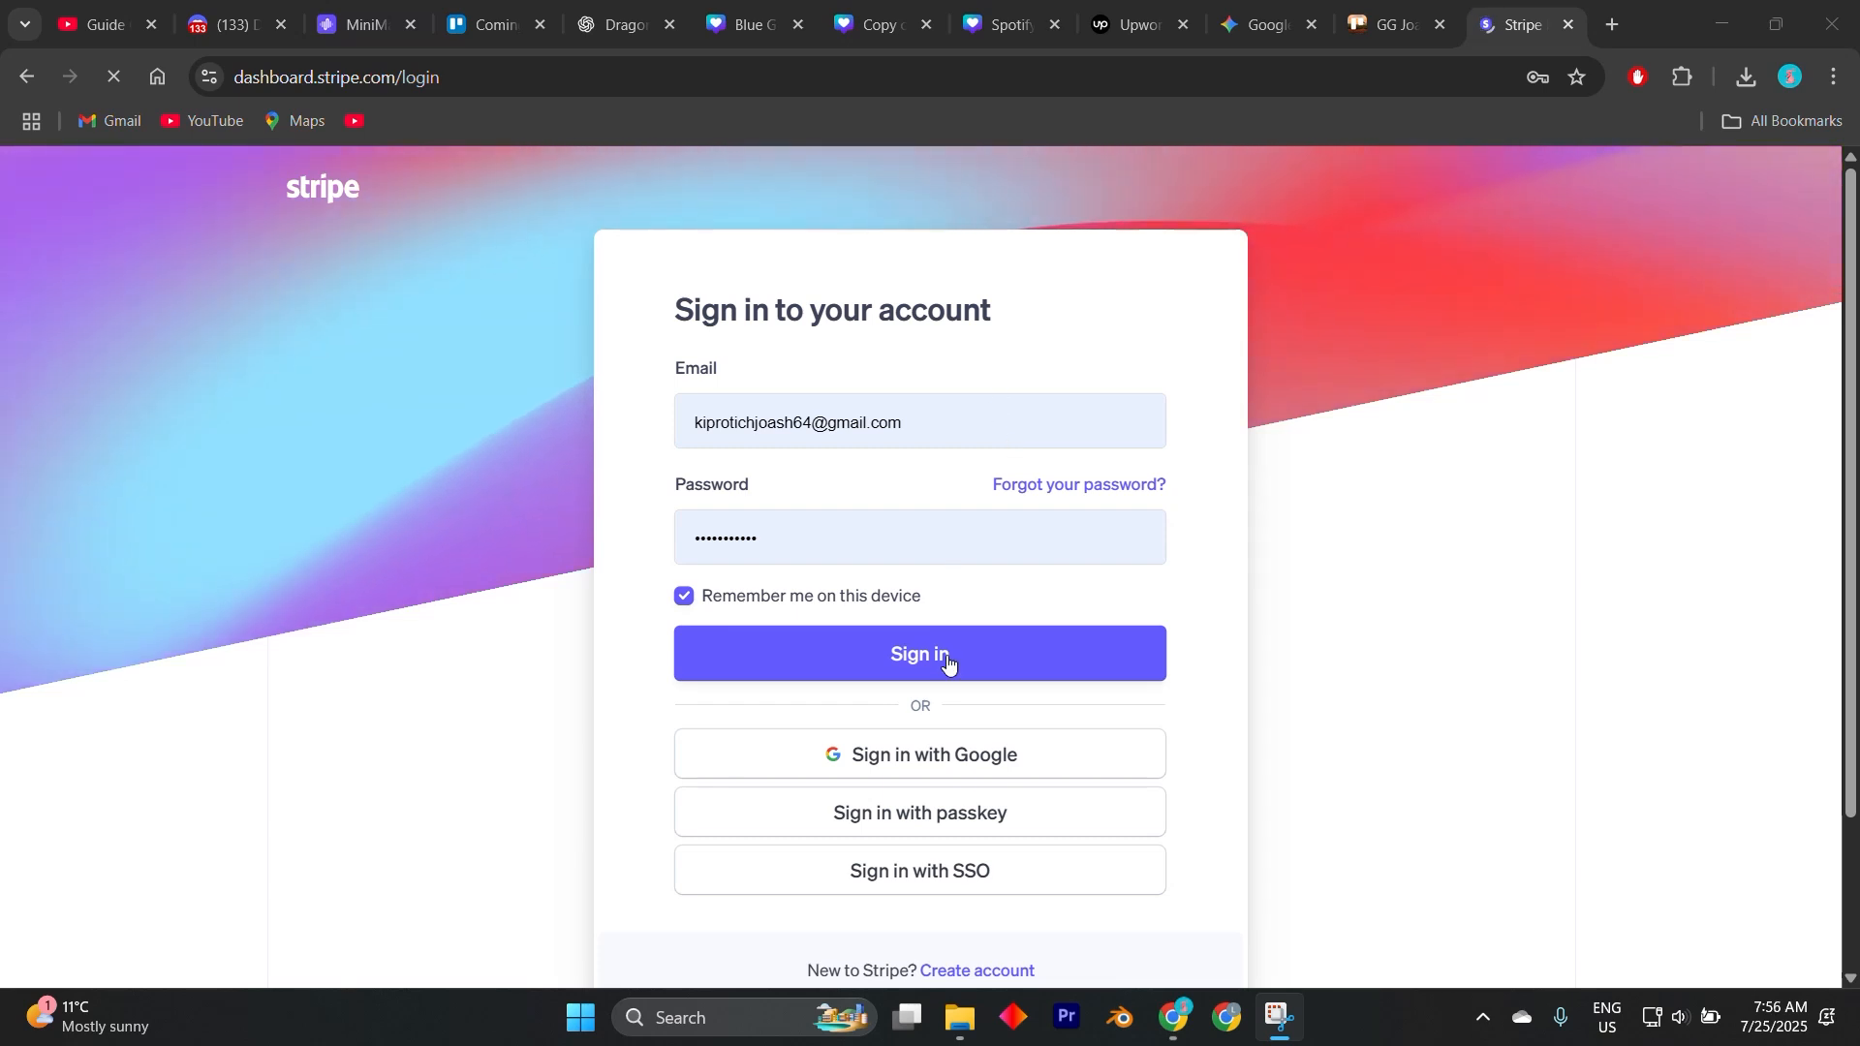
pyautogui.click(917, 653)
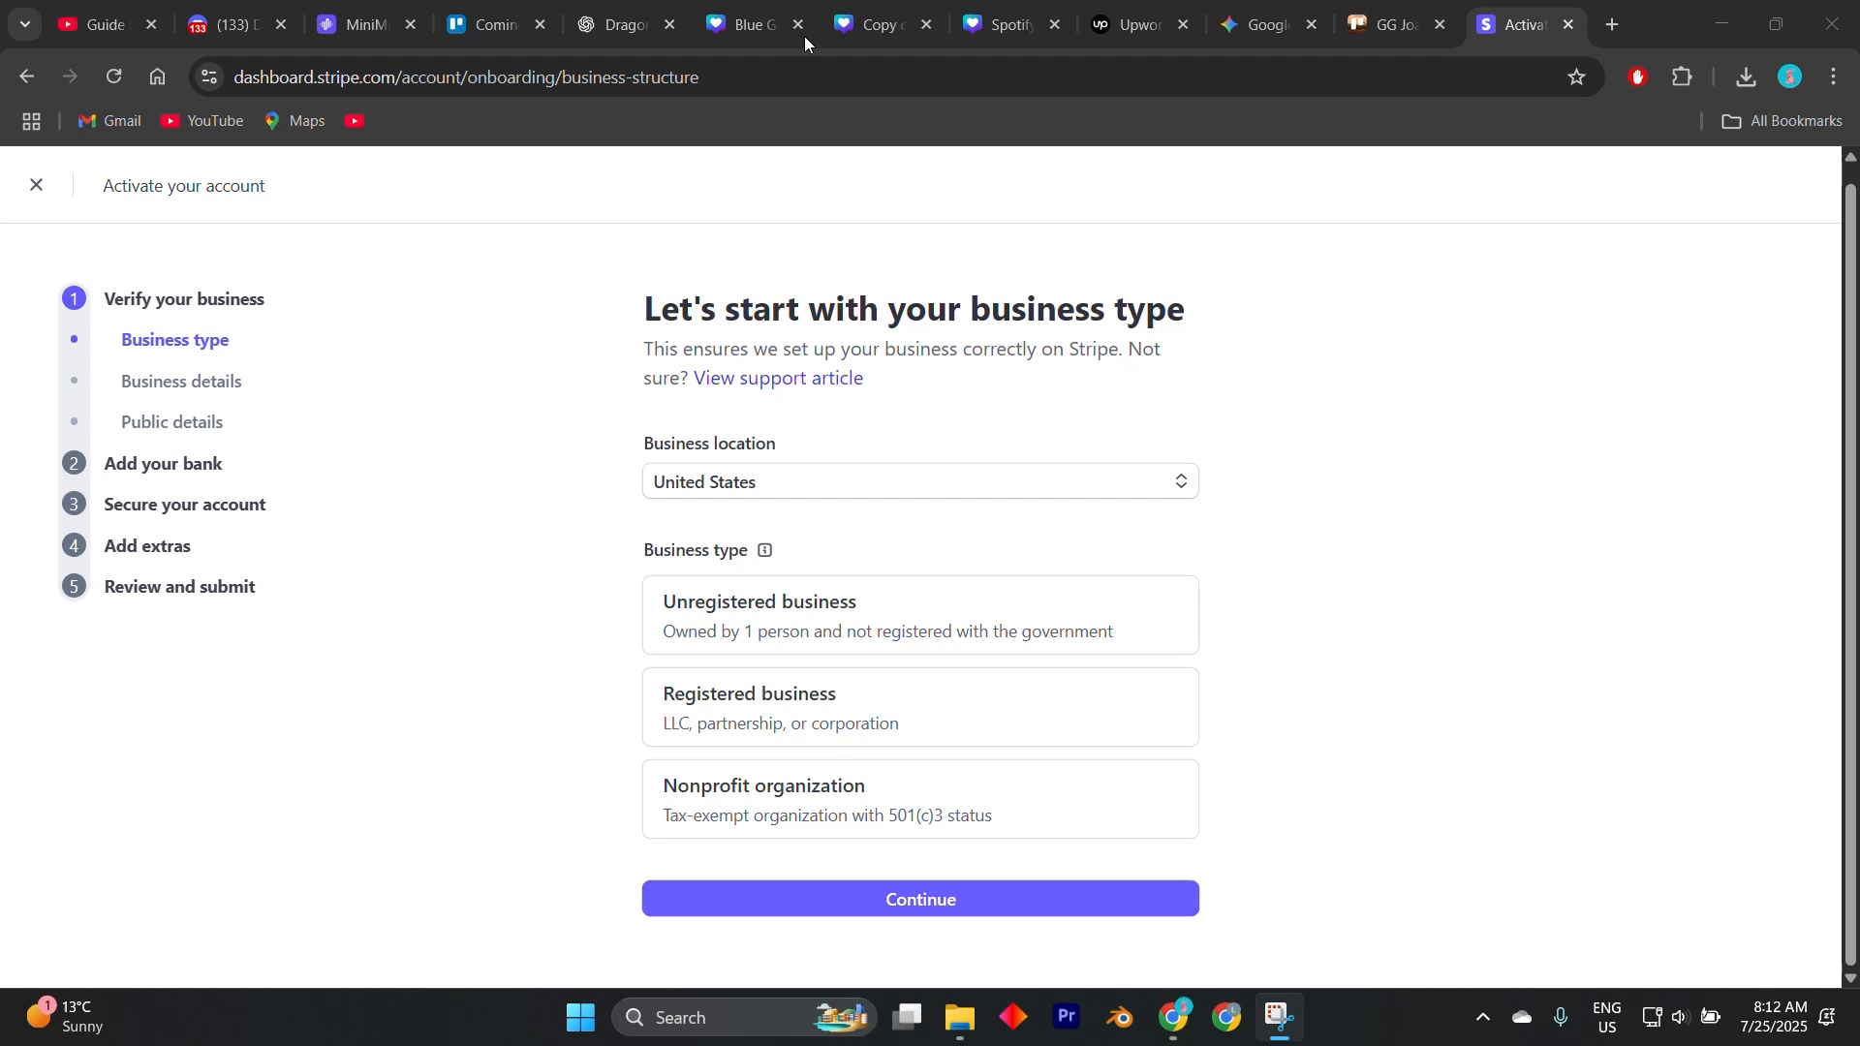
pyautogui.moveTo(1280, 405)
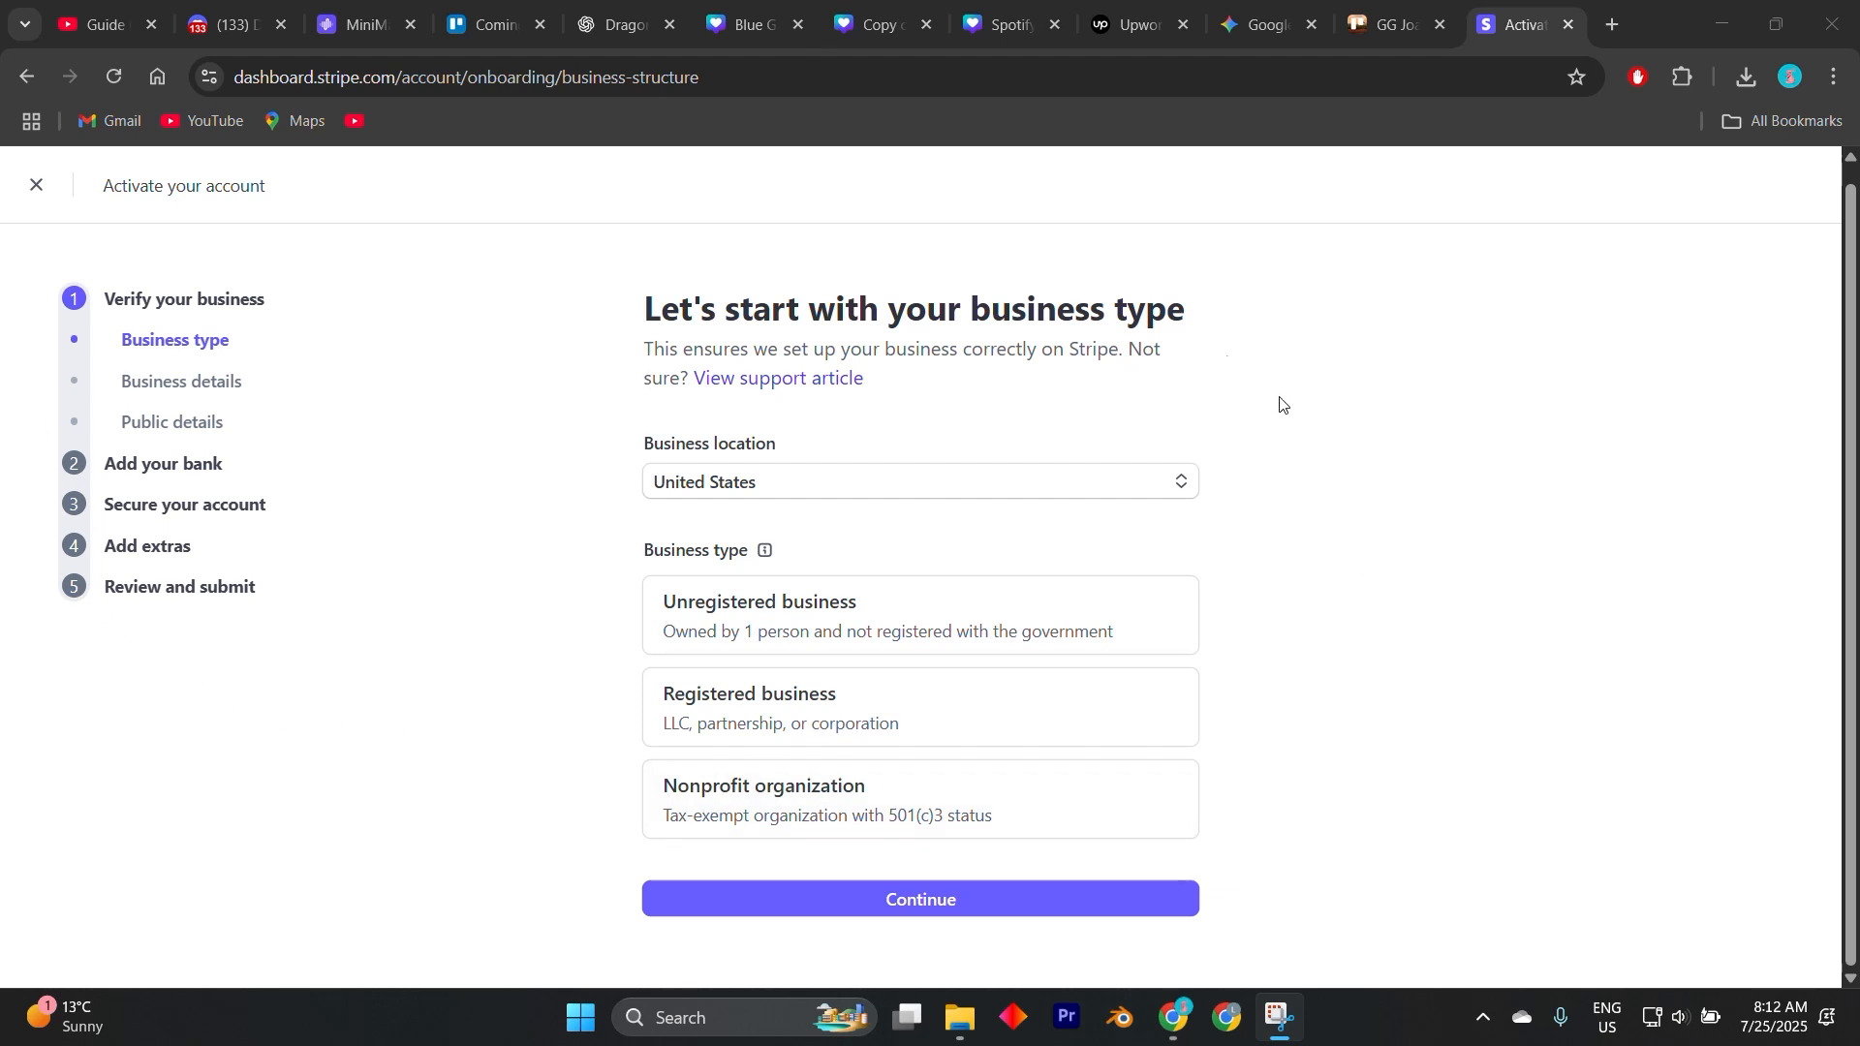
pyautogui.moveTo(183, 877)
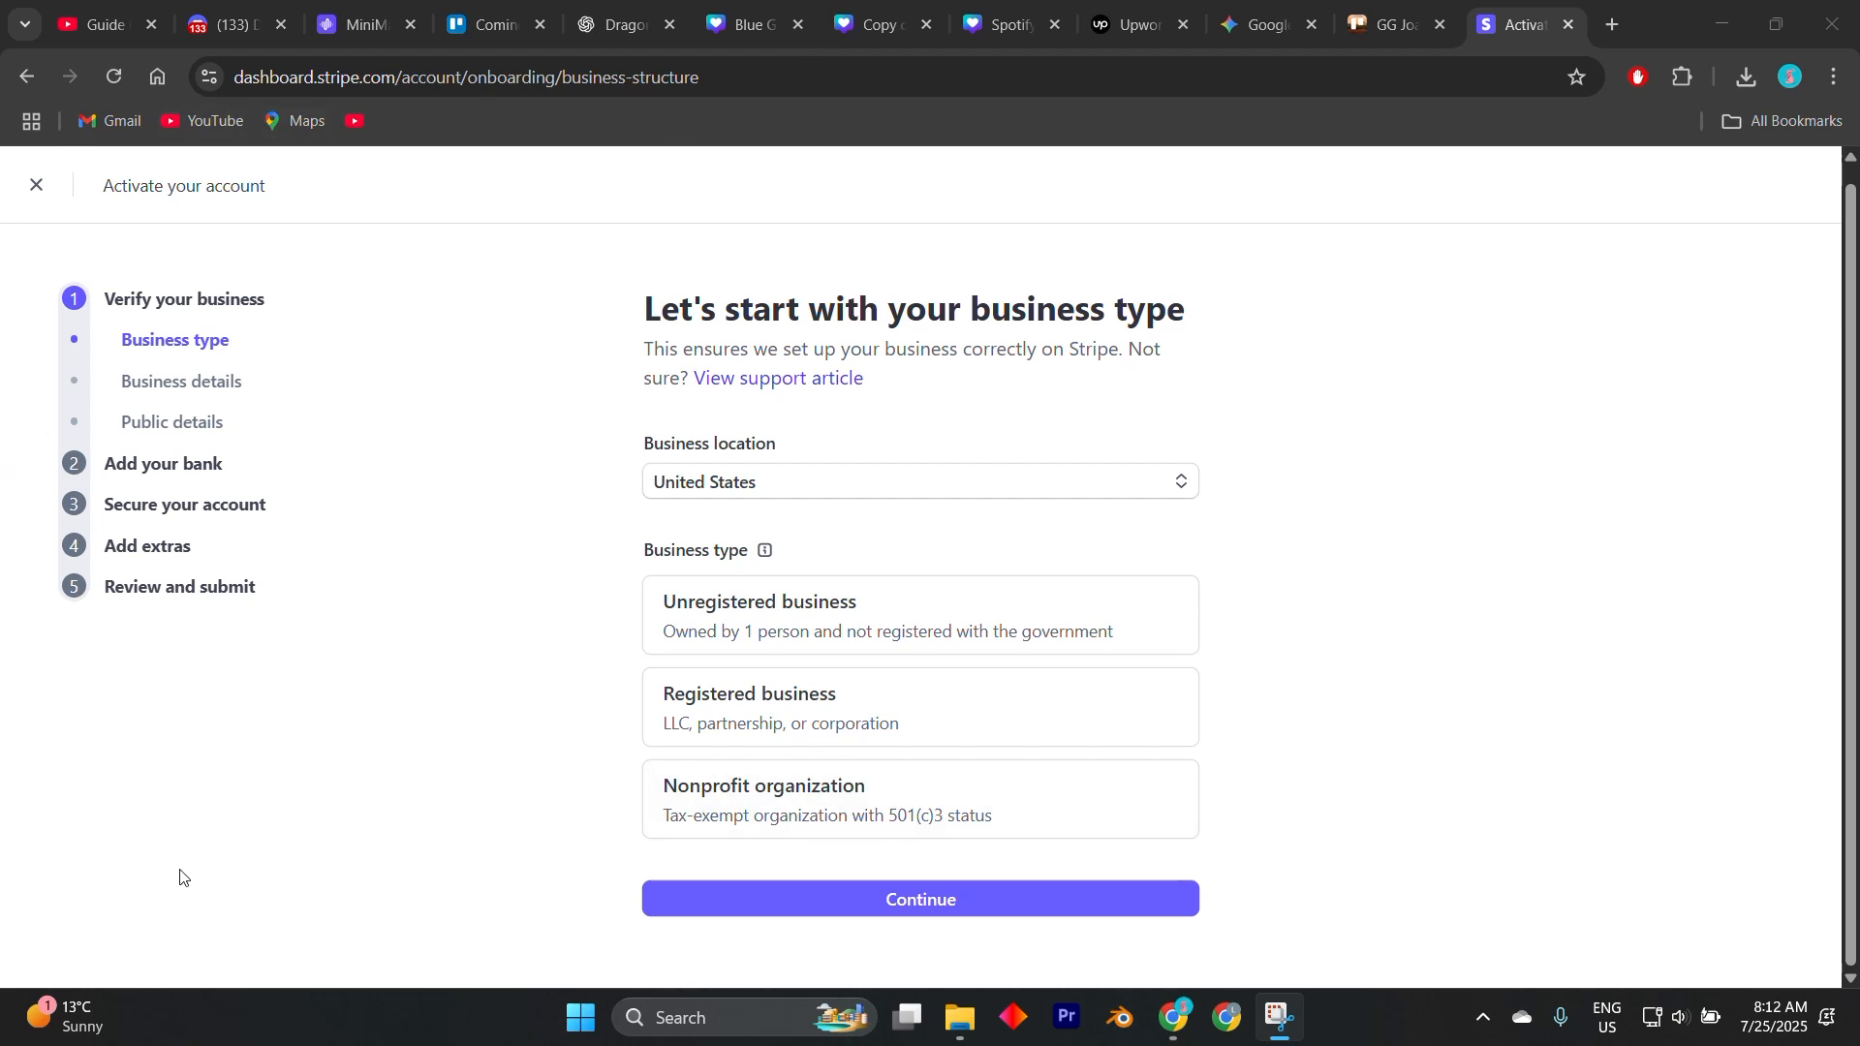
# Try to close the Activate your account flow.
pyautogui.click(481, 23)
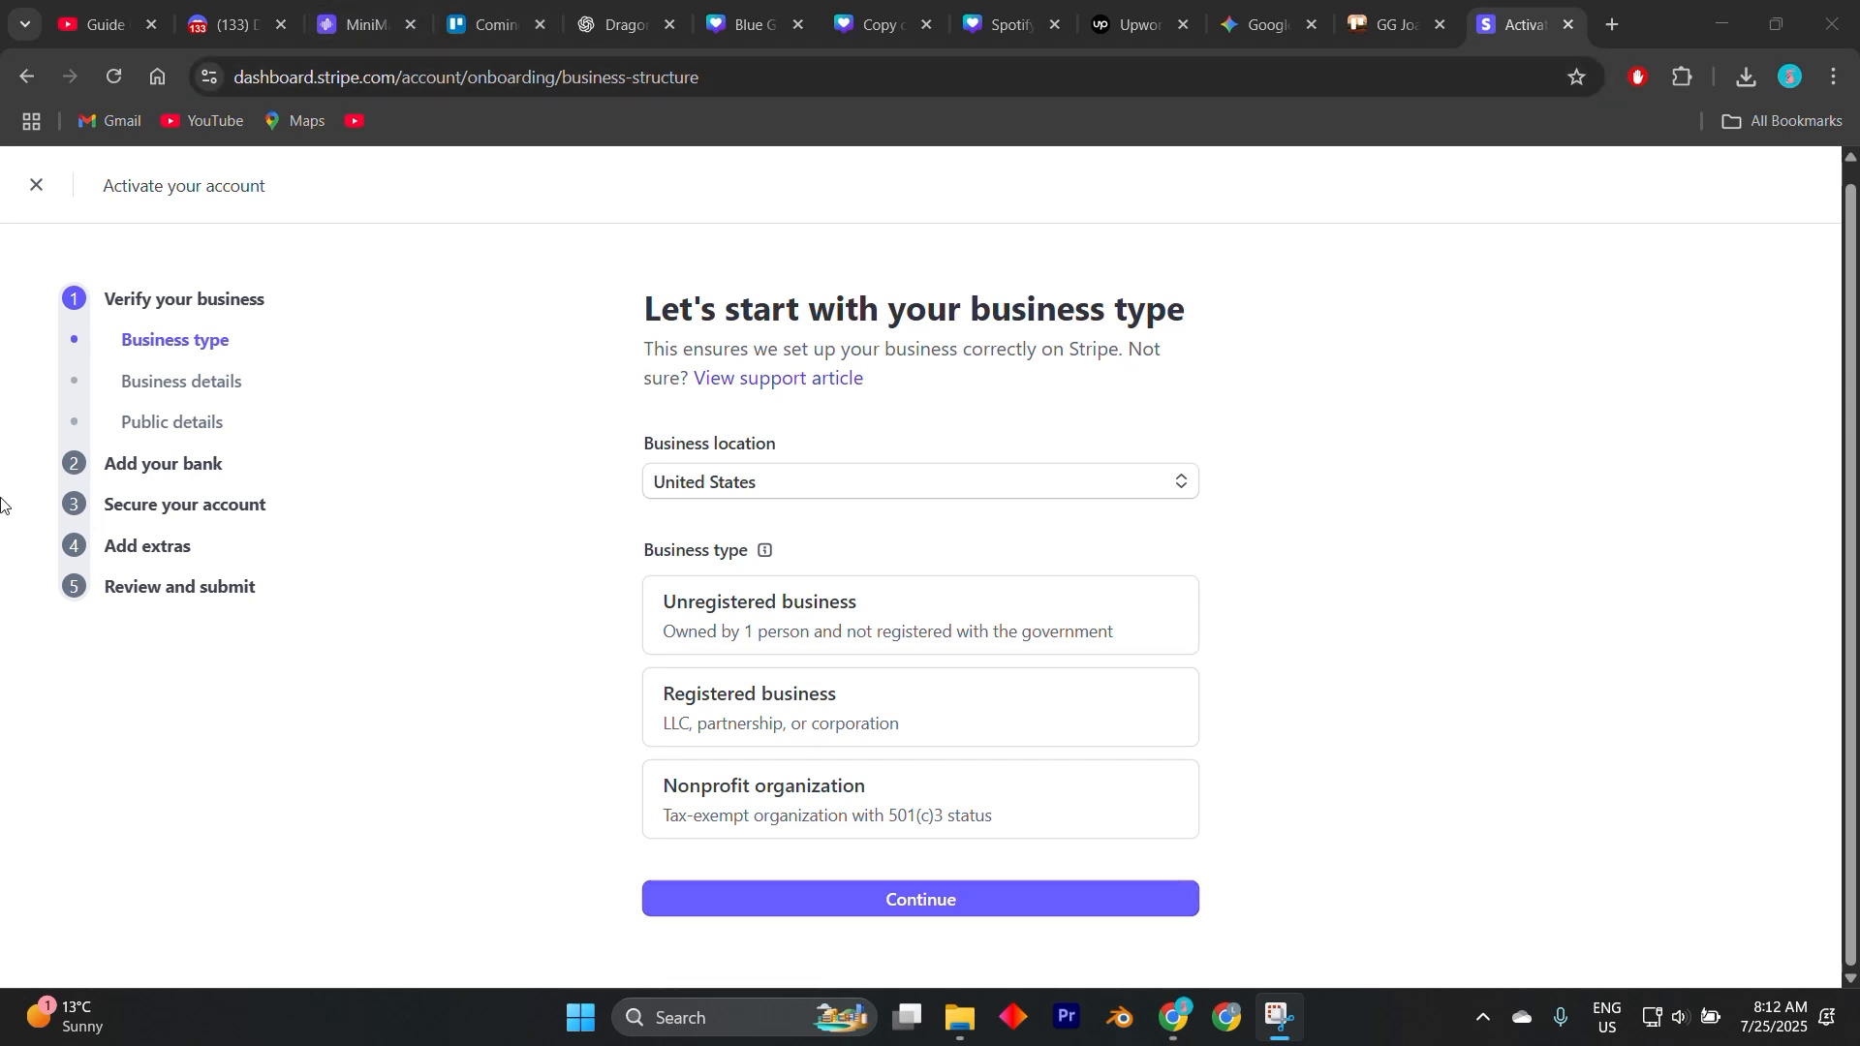
pyautogui.moveTo(93, 625)
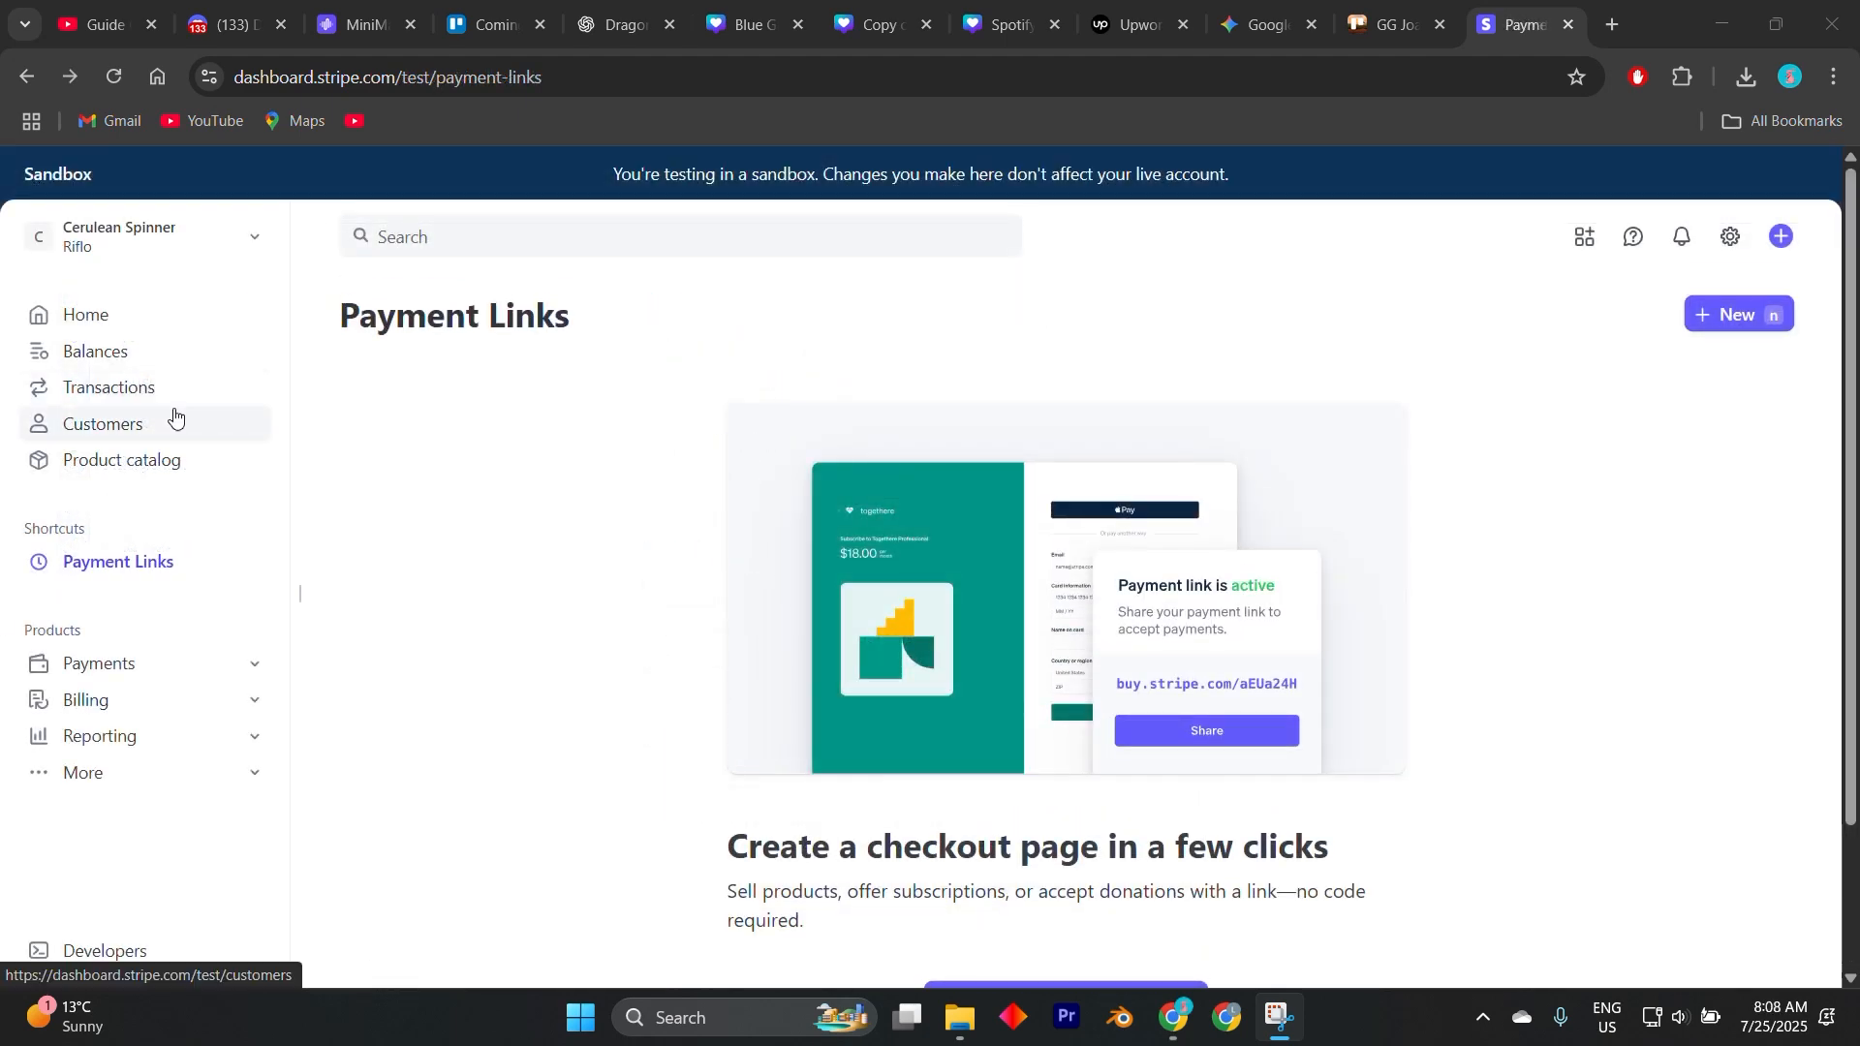
# Switch the account from the sandbox into Test mode via the account menu.
pyautogui.scroll(-3)
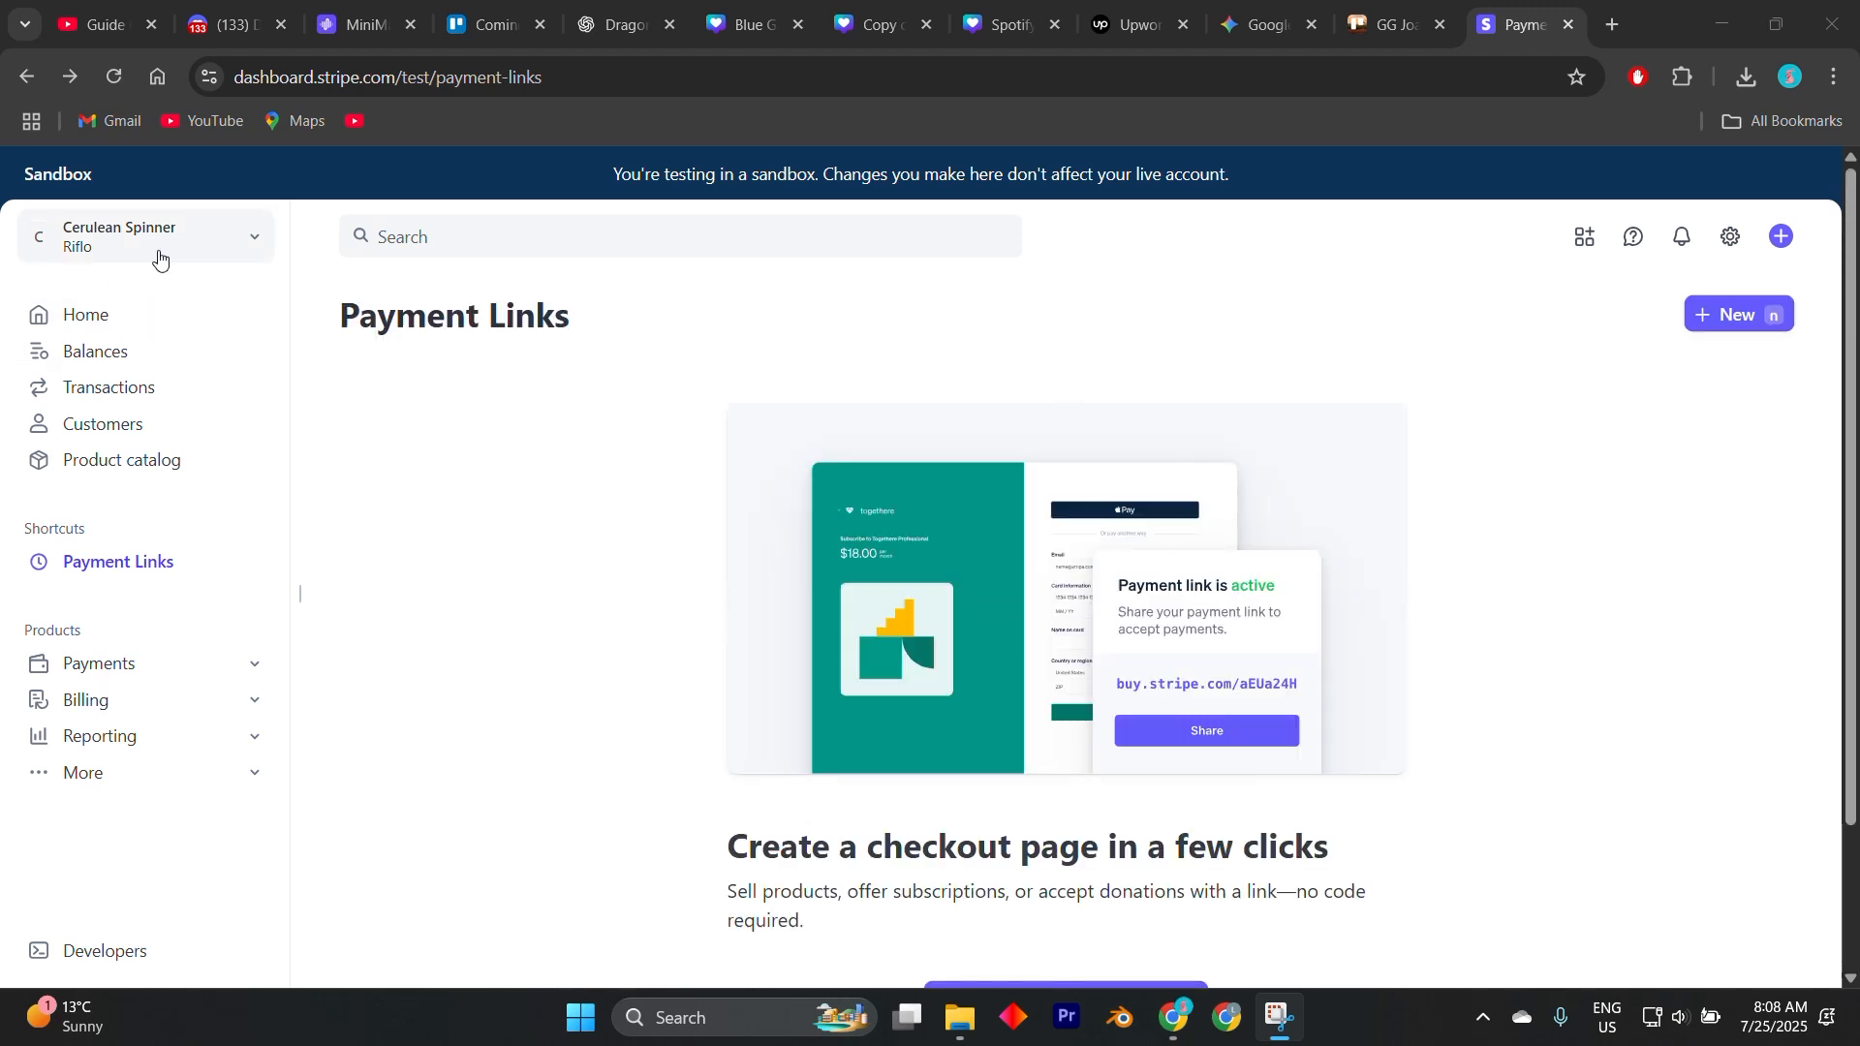
pyautogui.click(154, 237)
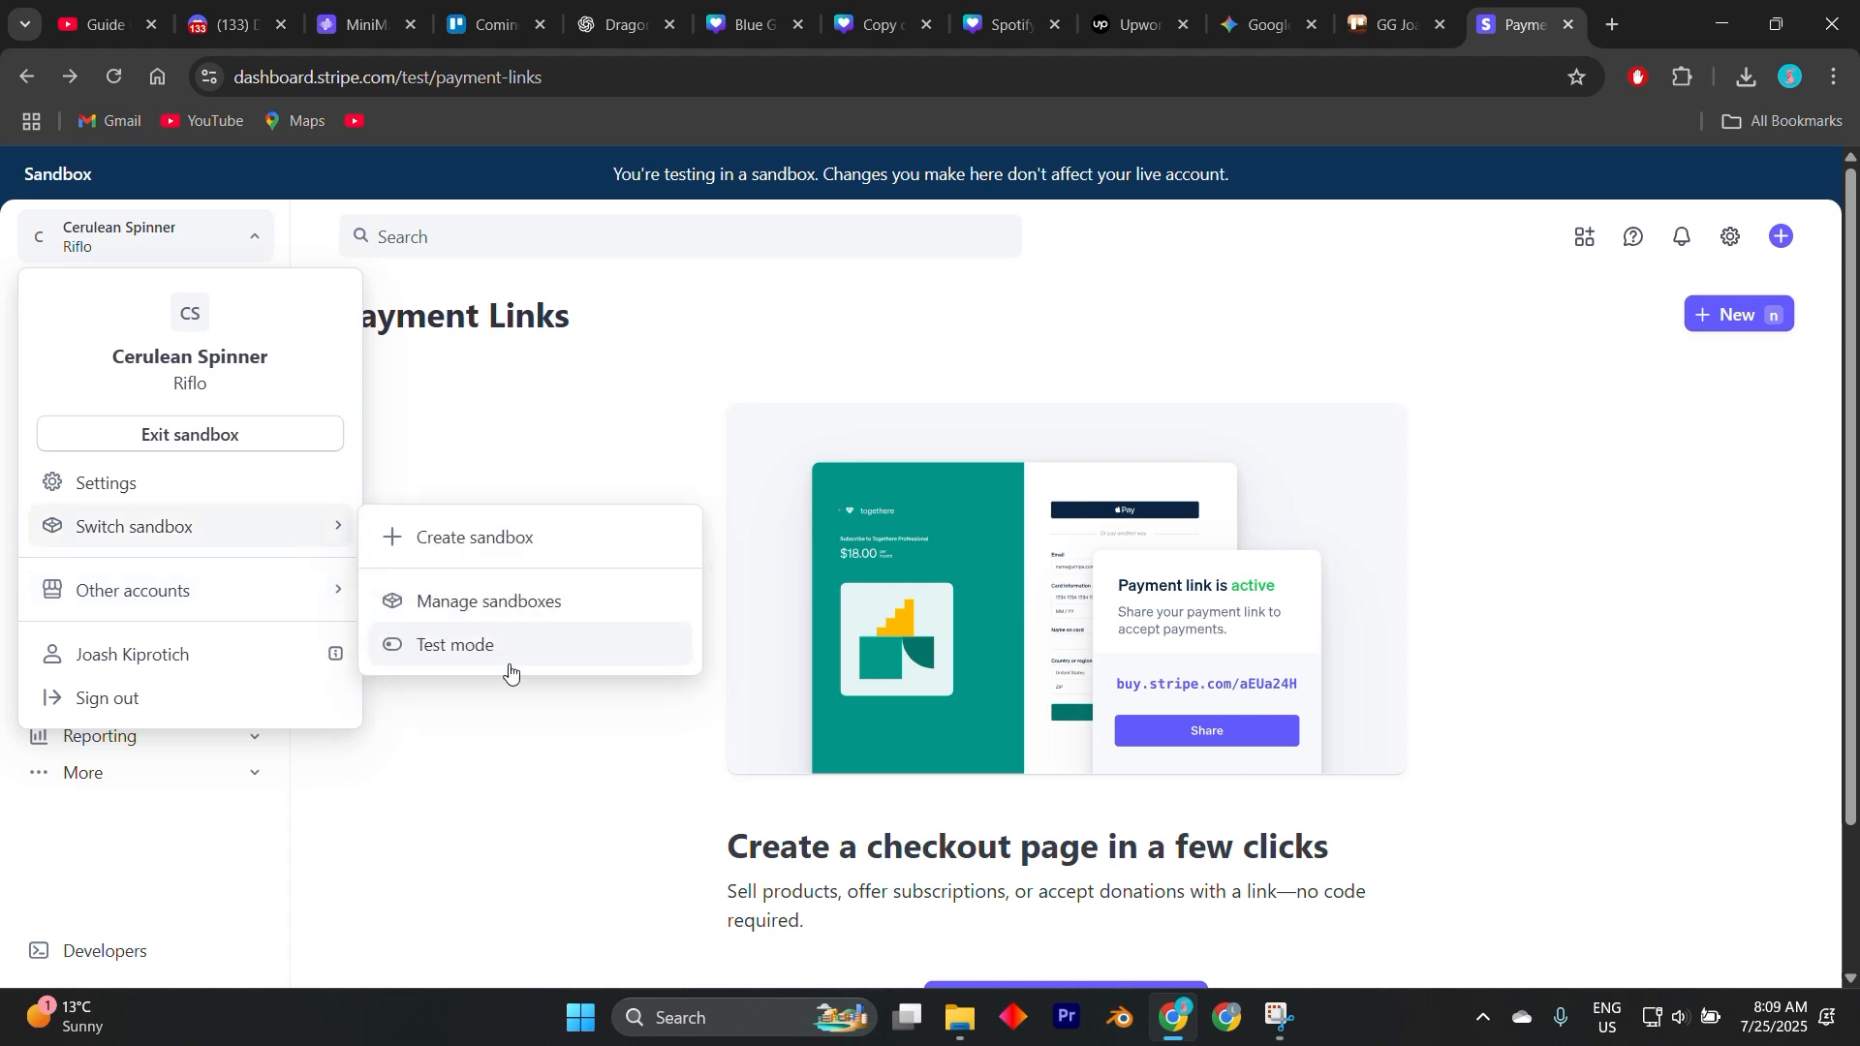
pyautogui.moveTo(510, 668)
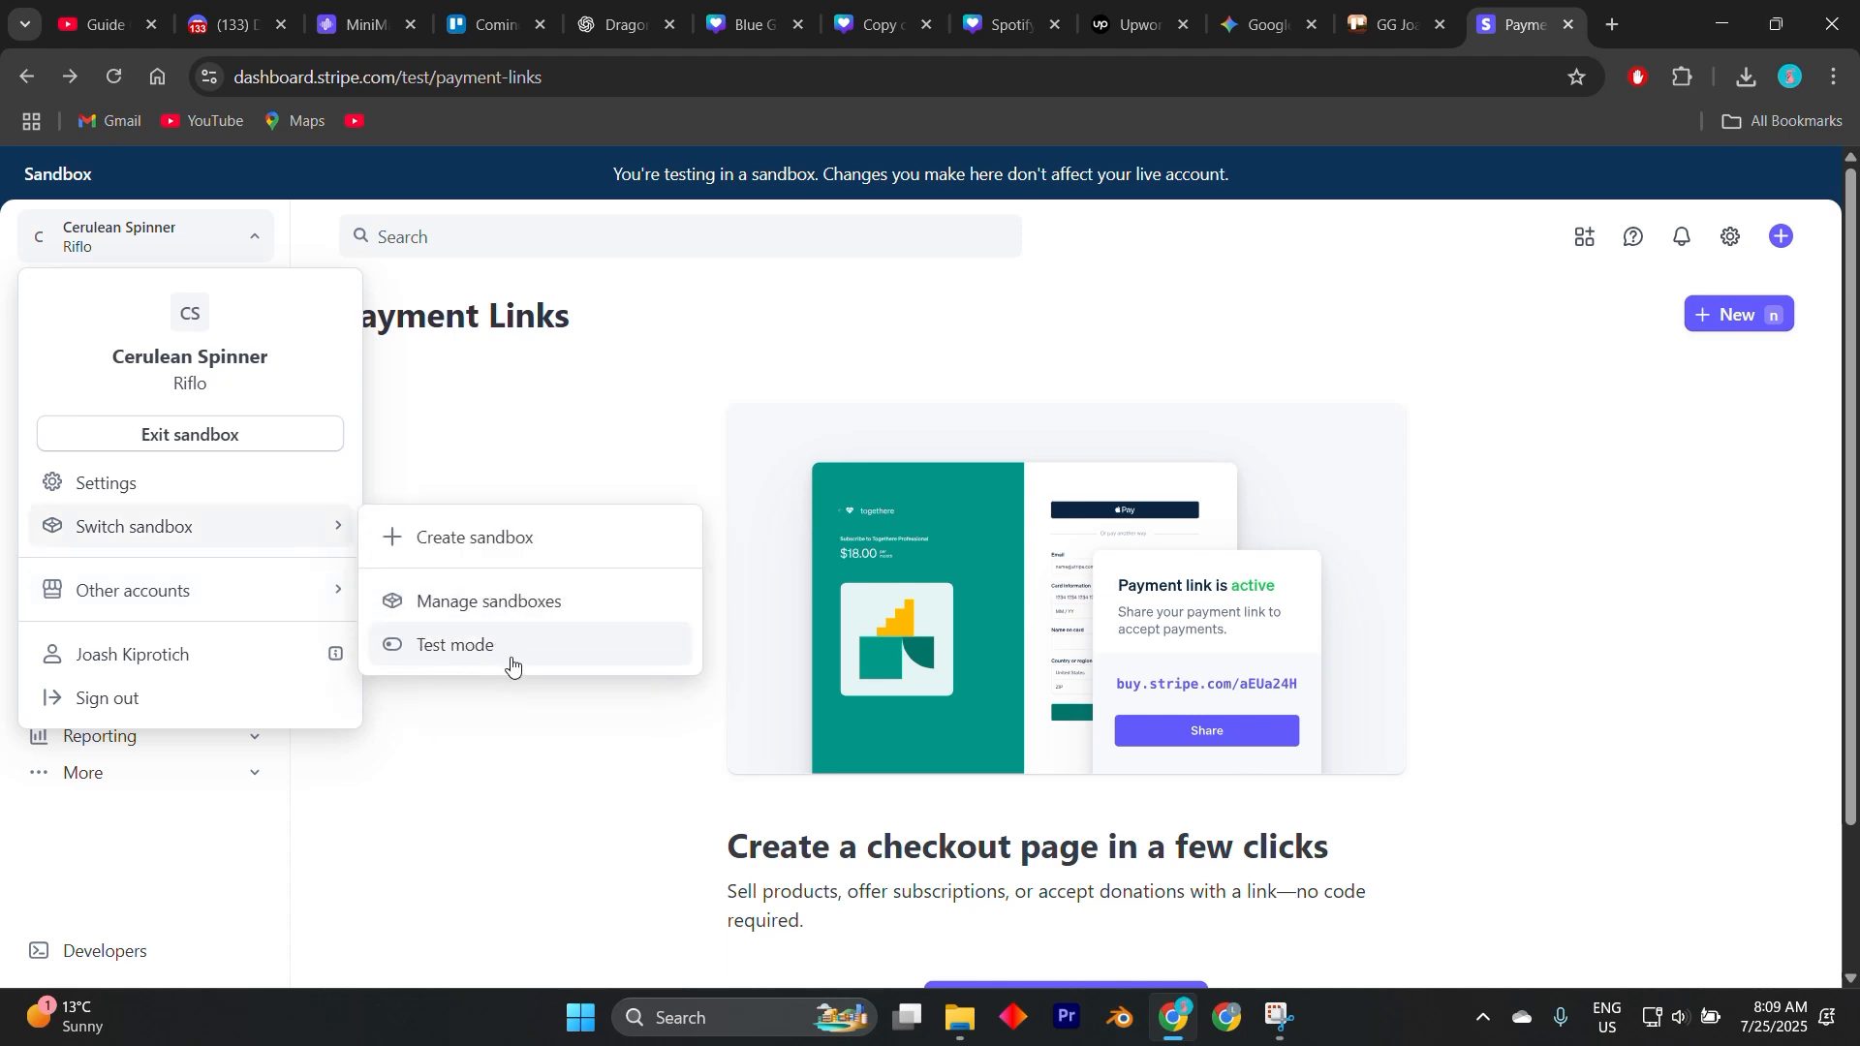
pyautogui.click(455, 644)
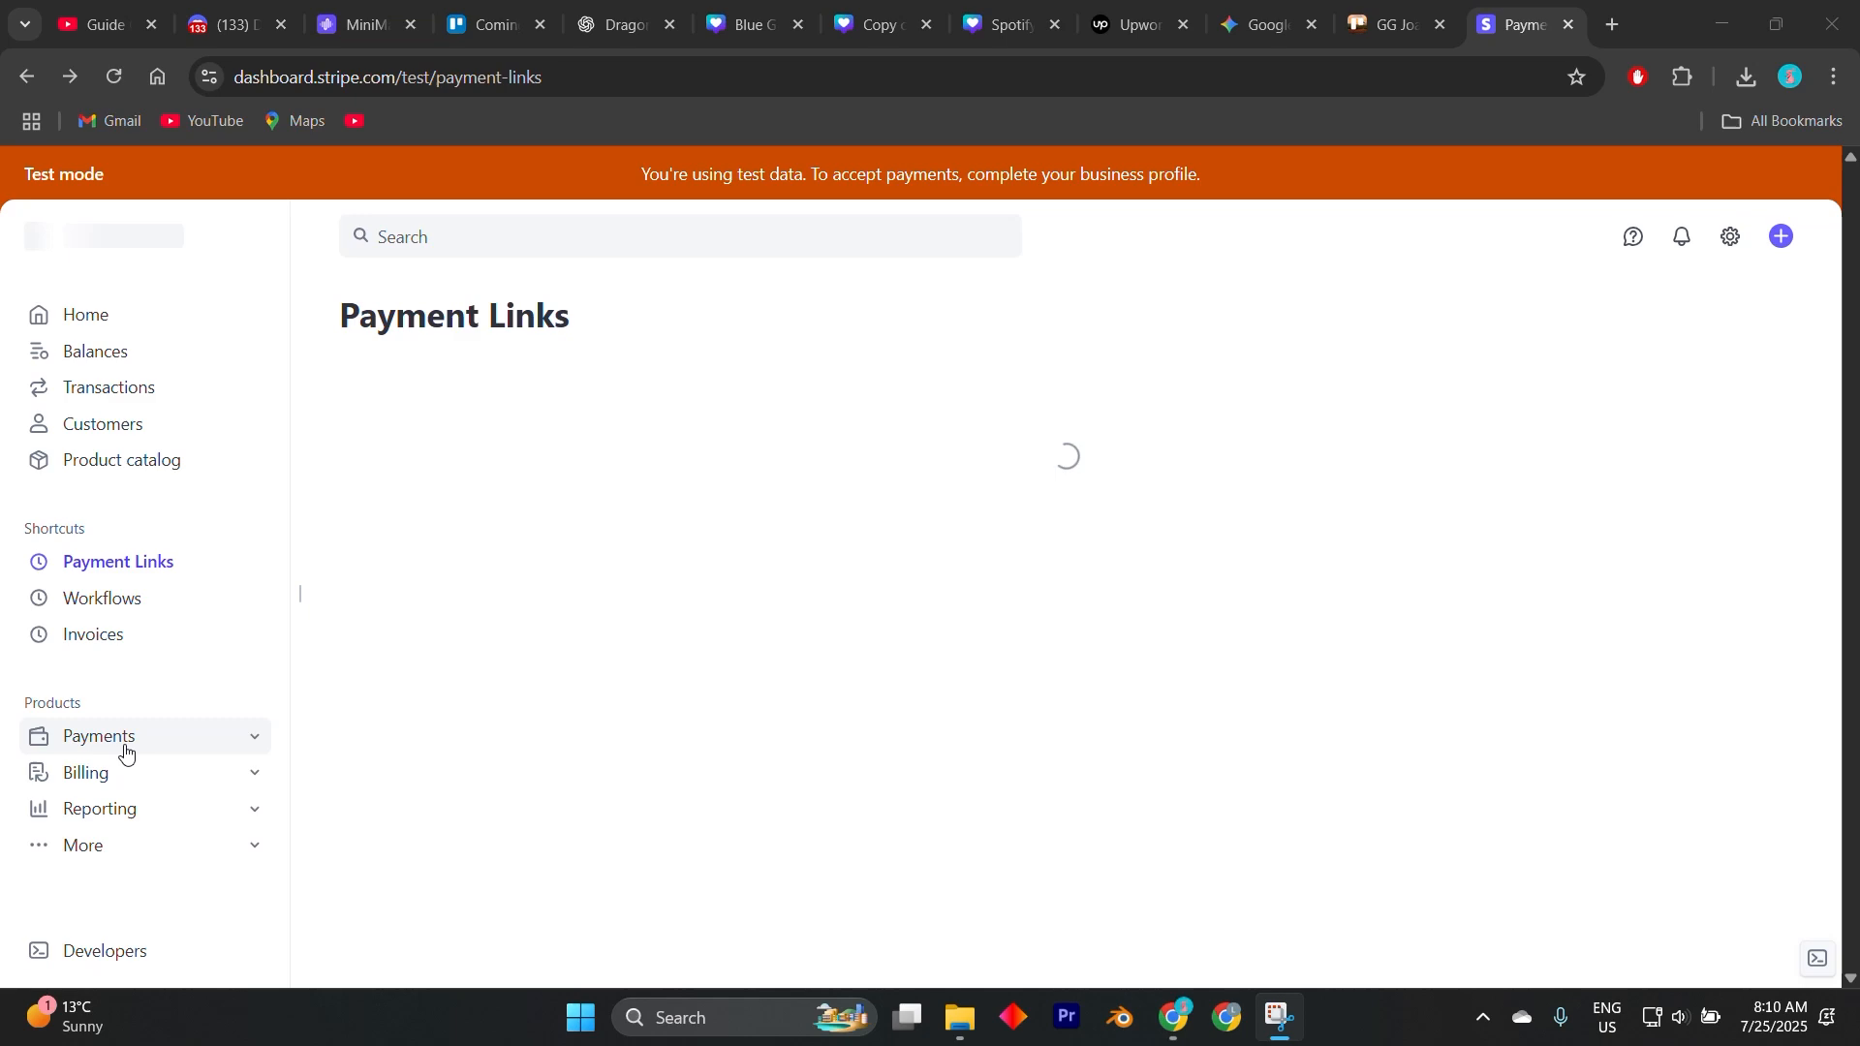
# Expand Payments and scroll the Home overview to gross volume, balance and API keys.
pyautogui.click(99, 737)
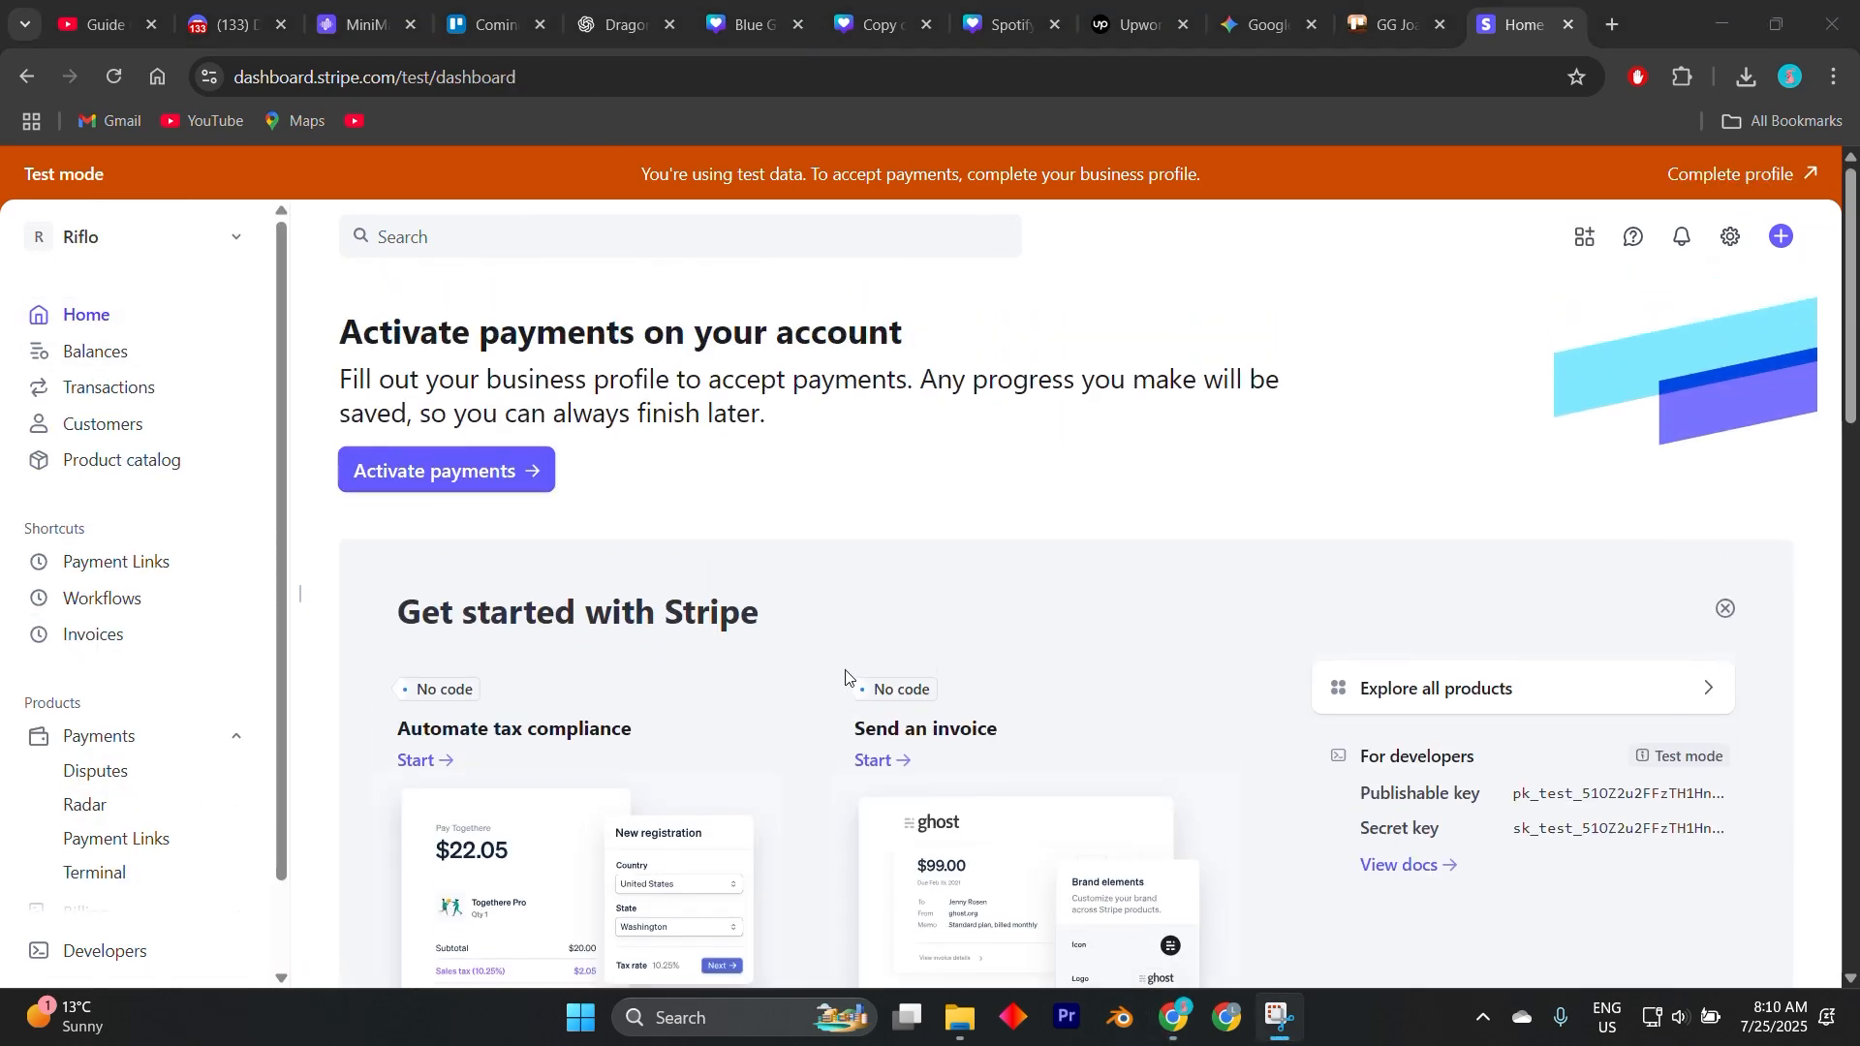
pyautogui.scroll(-3)
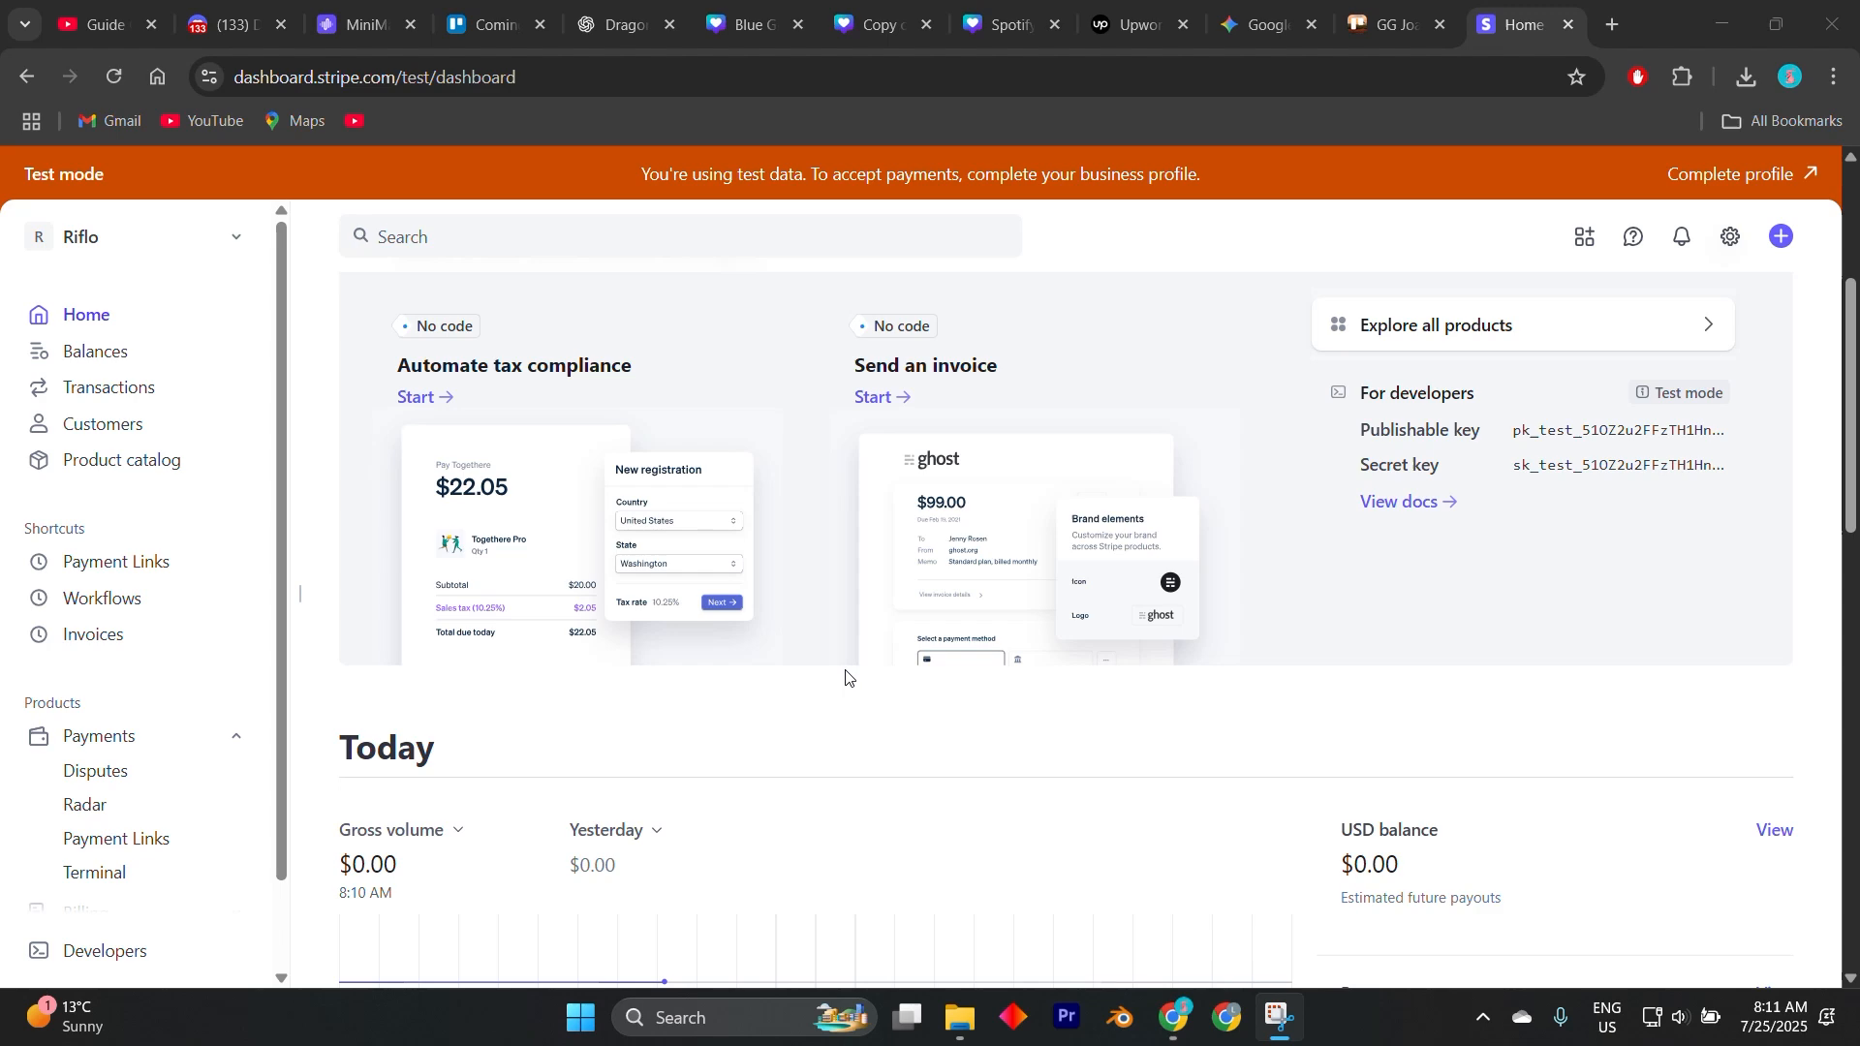
pyautogui.scroll(-3)
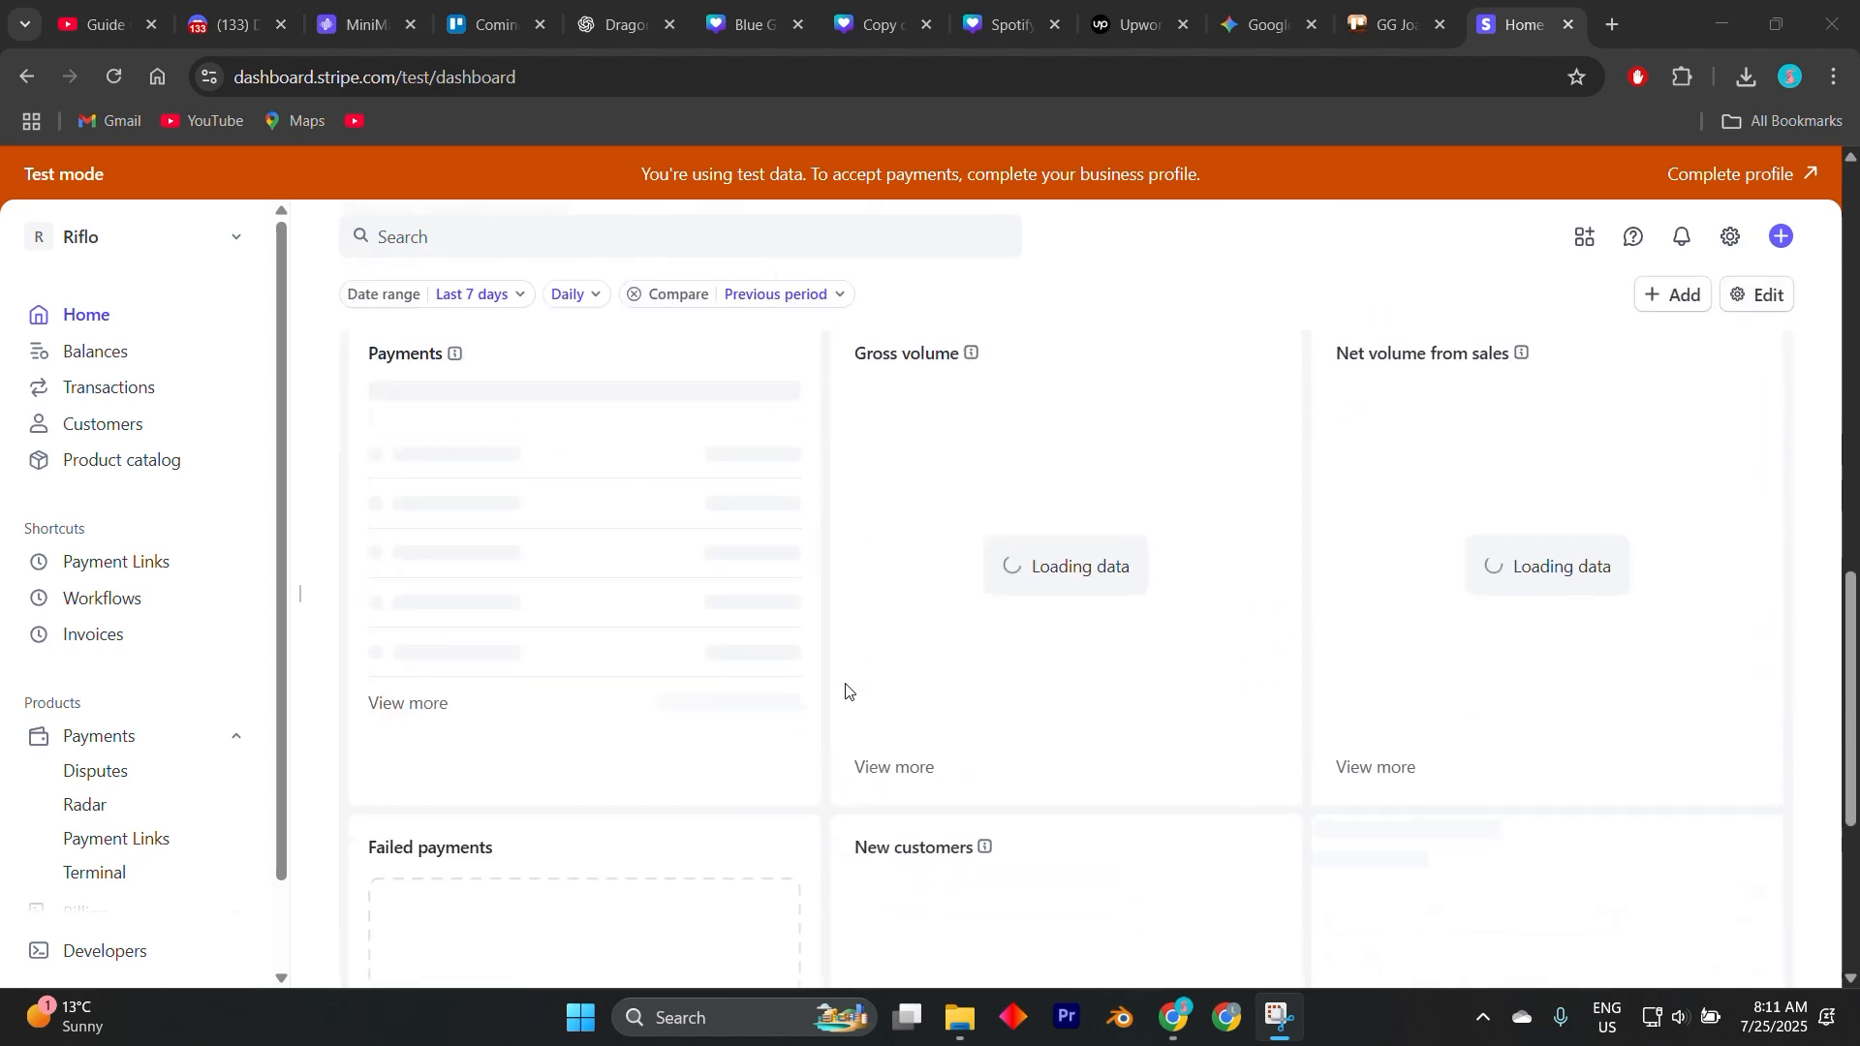
pyautogui.scroll(-3)
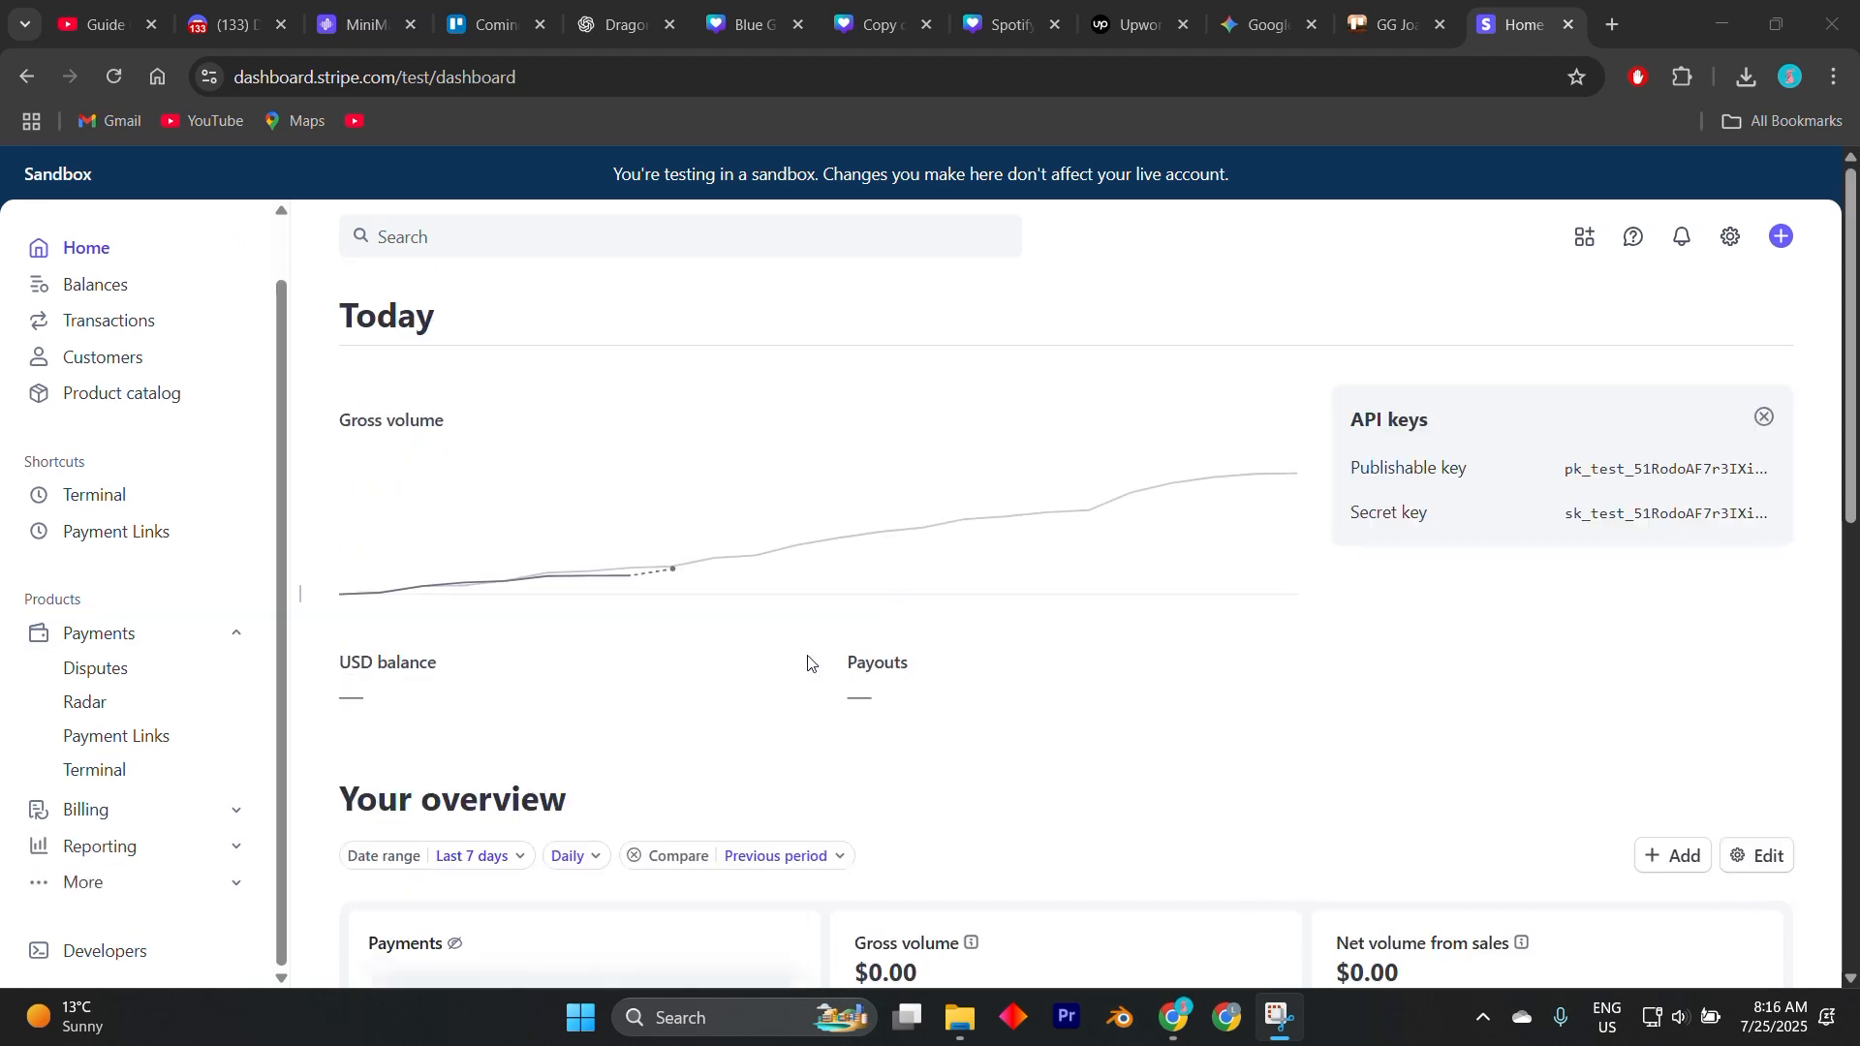
pyautogui.moveTo(1680, 437)
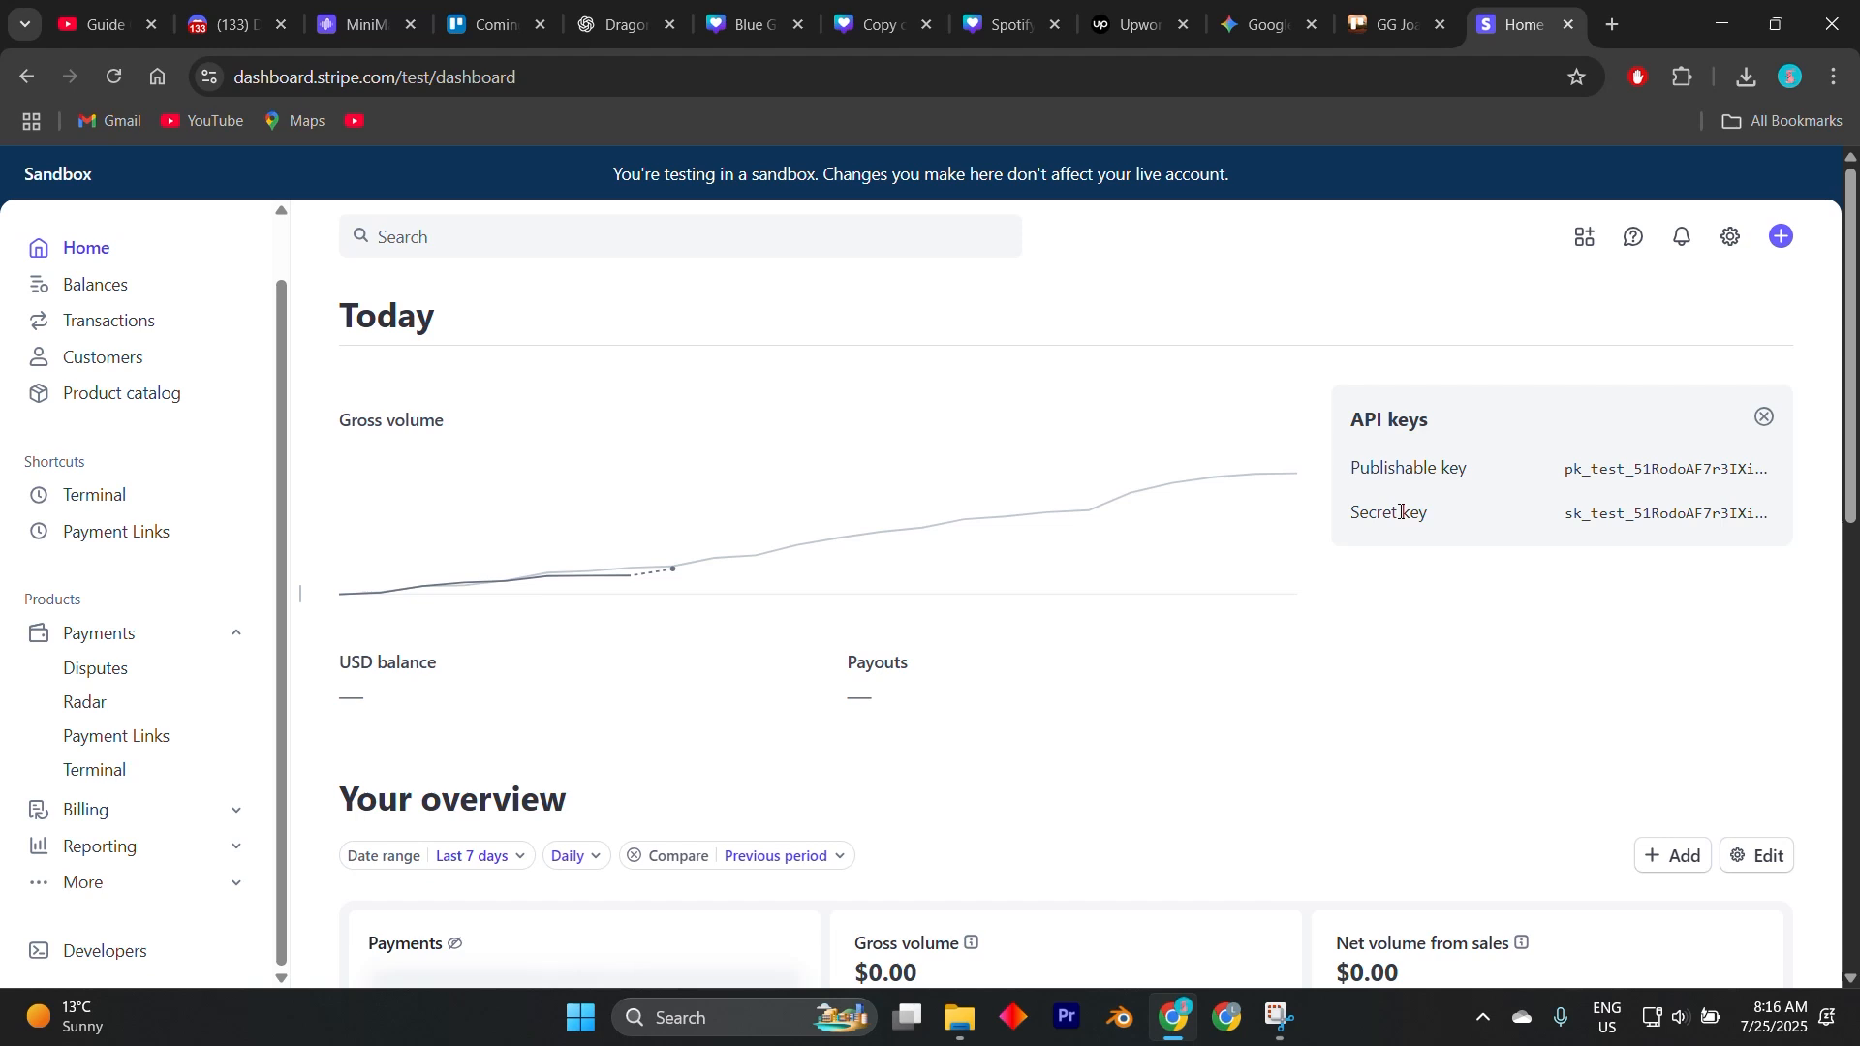
pyautogui.scroll(-3)
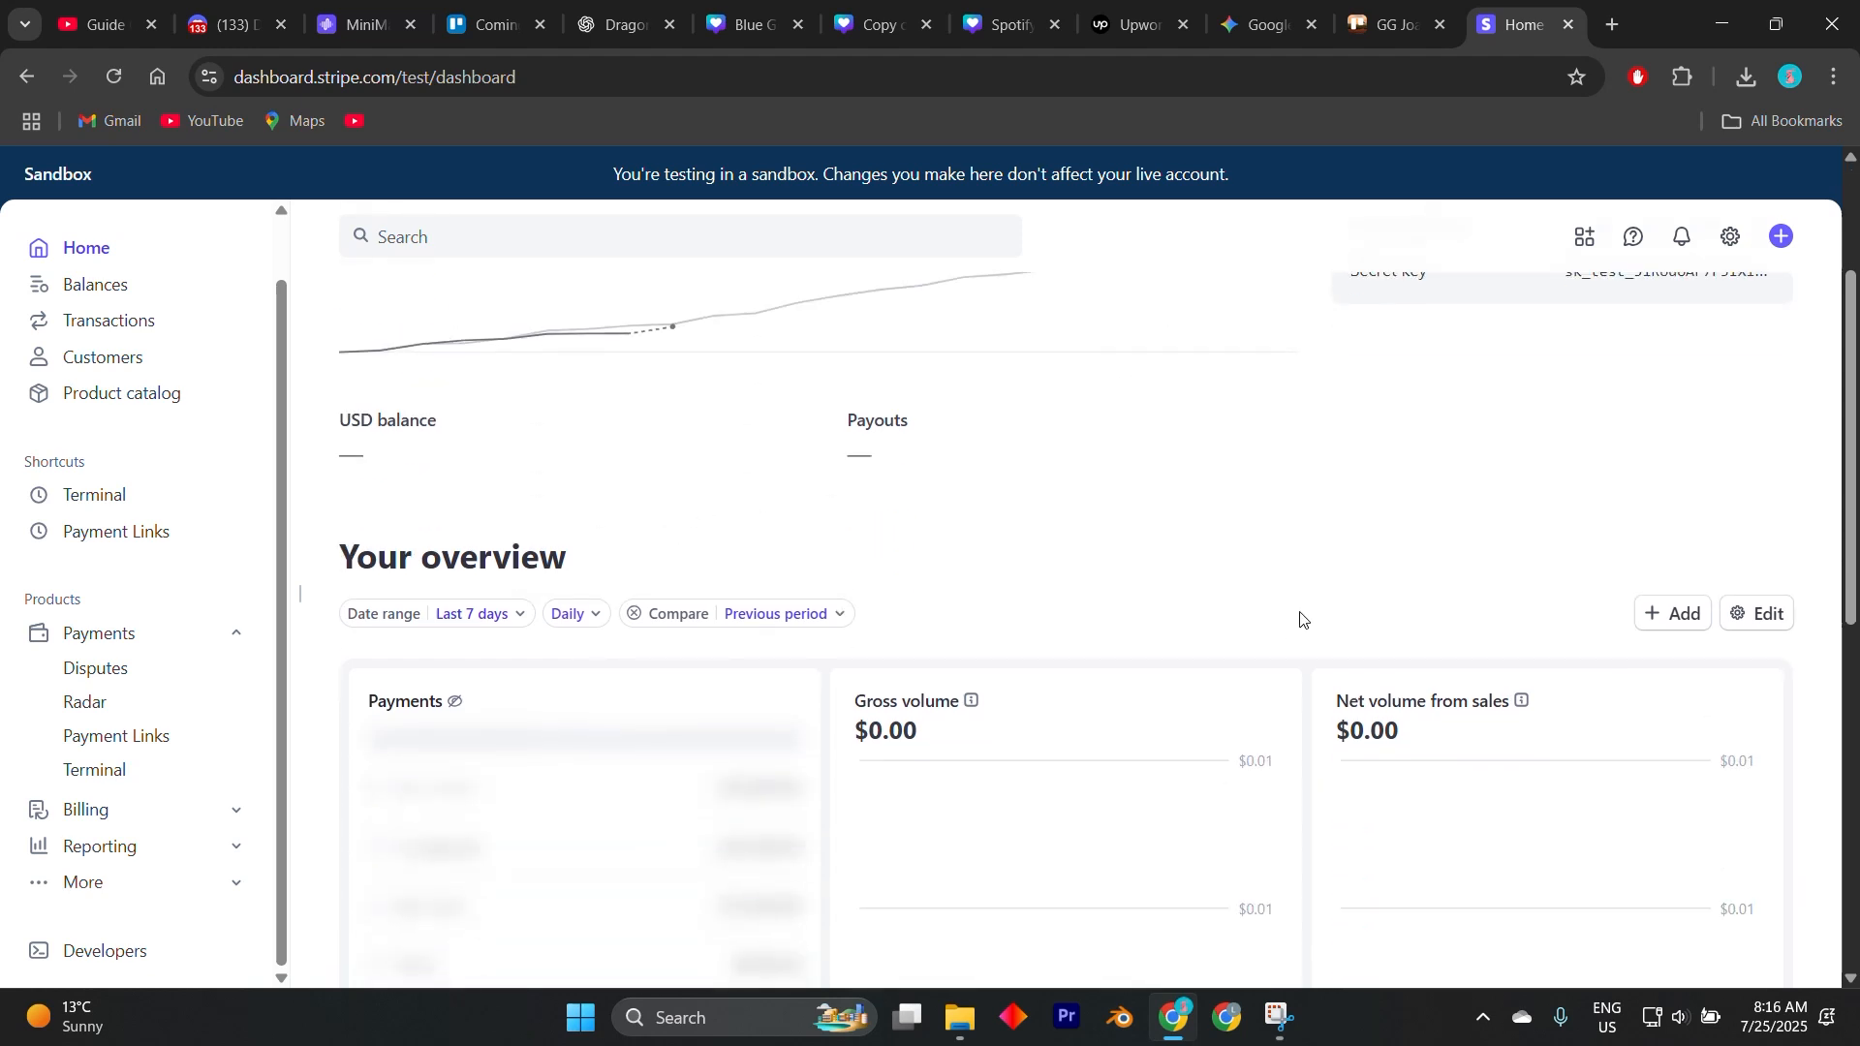
pyautogui.scroll(3)
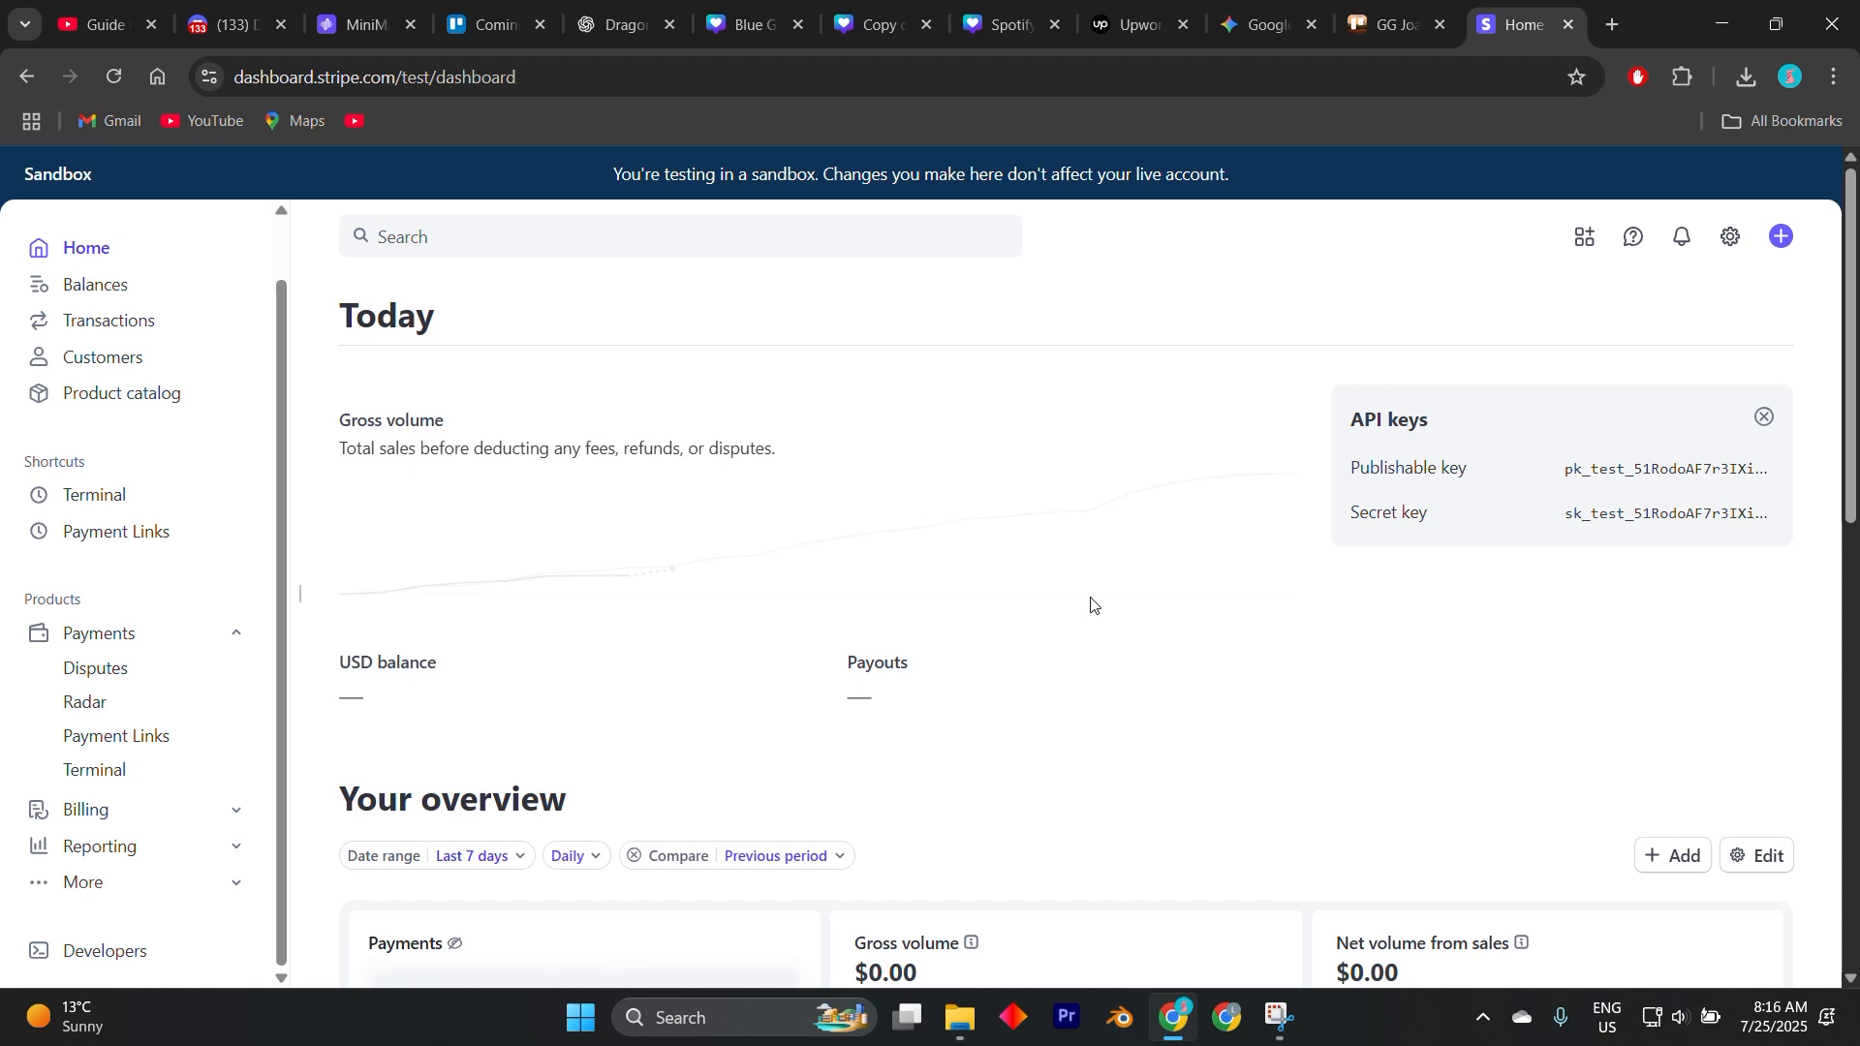
pyautogui.scroll(-3)
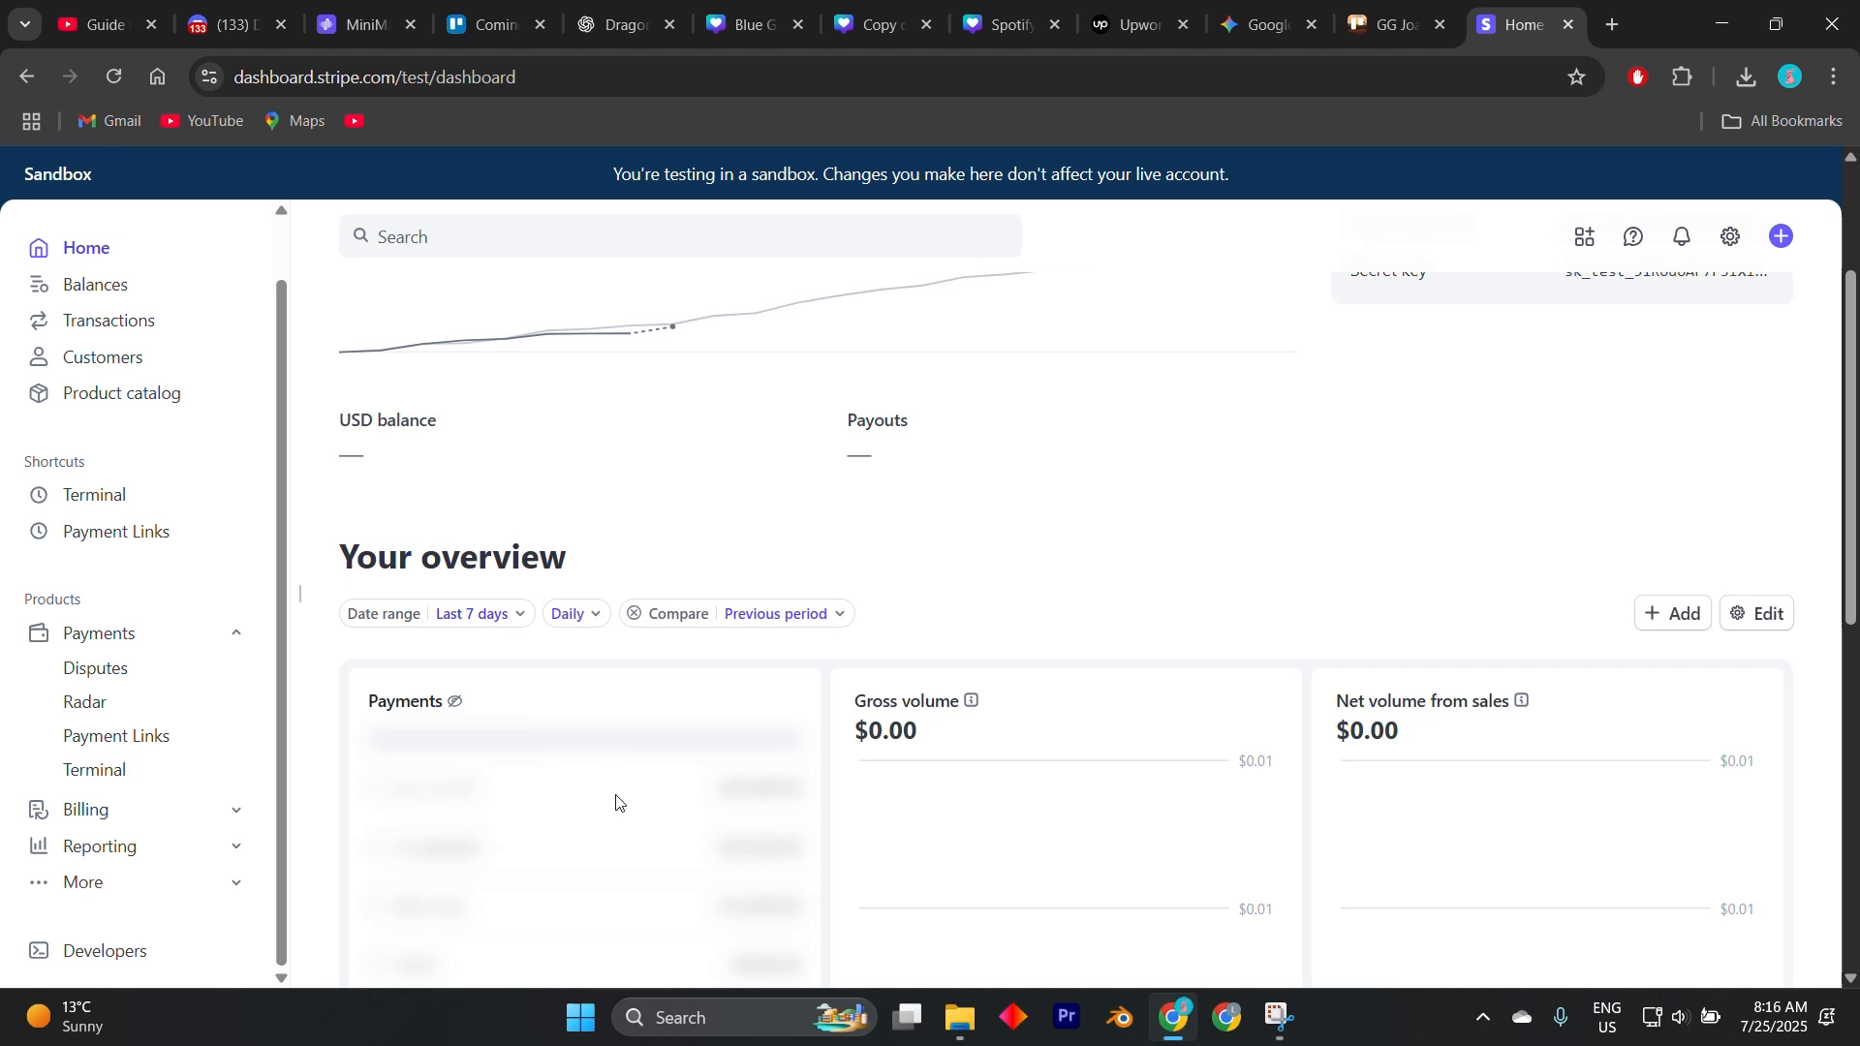
pyautogui.scroll(-3)
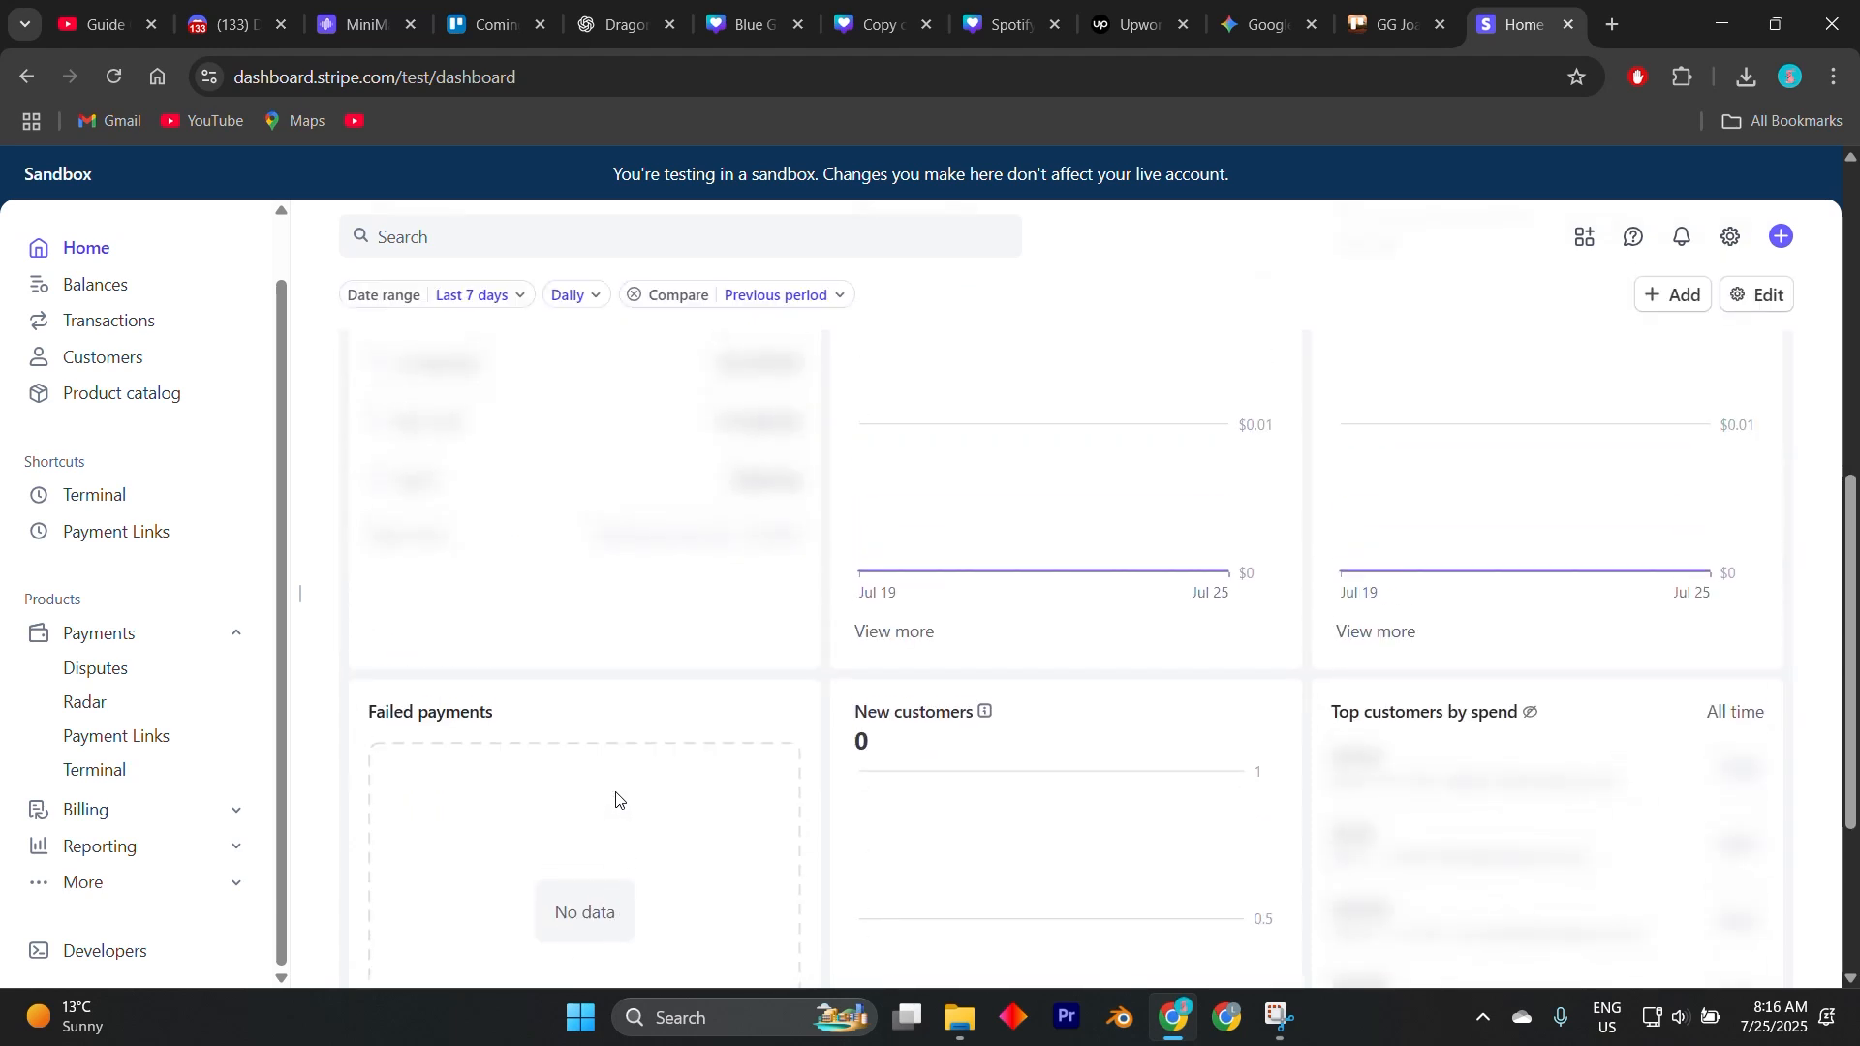
pyautogui.scroll(-3)
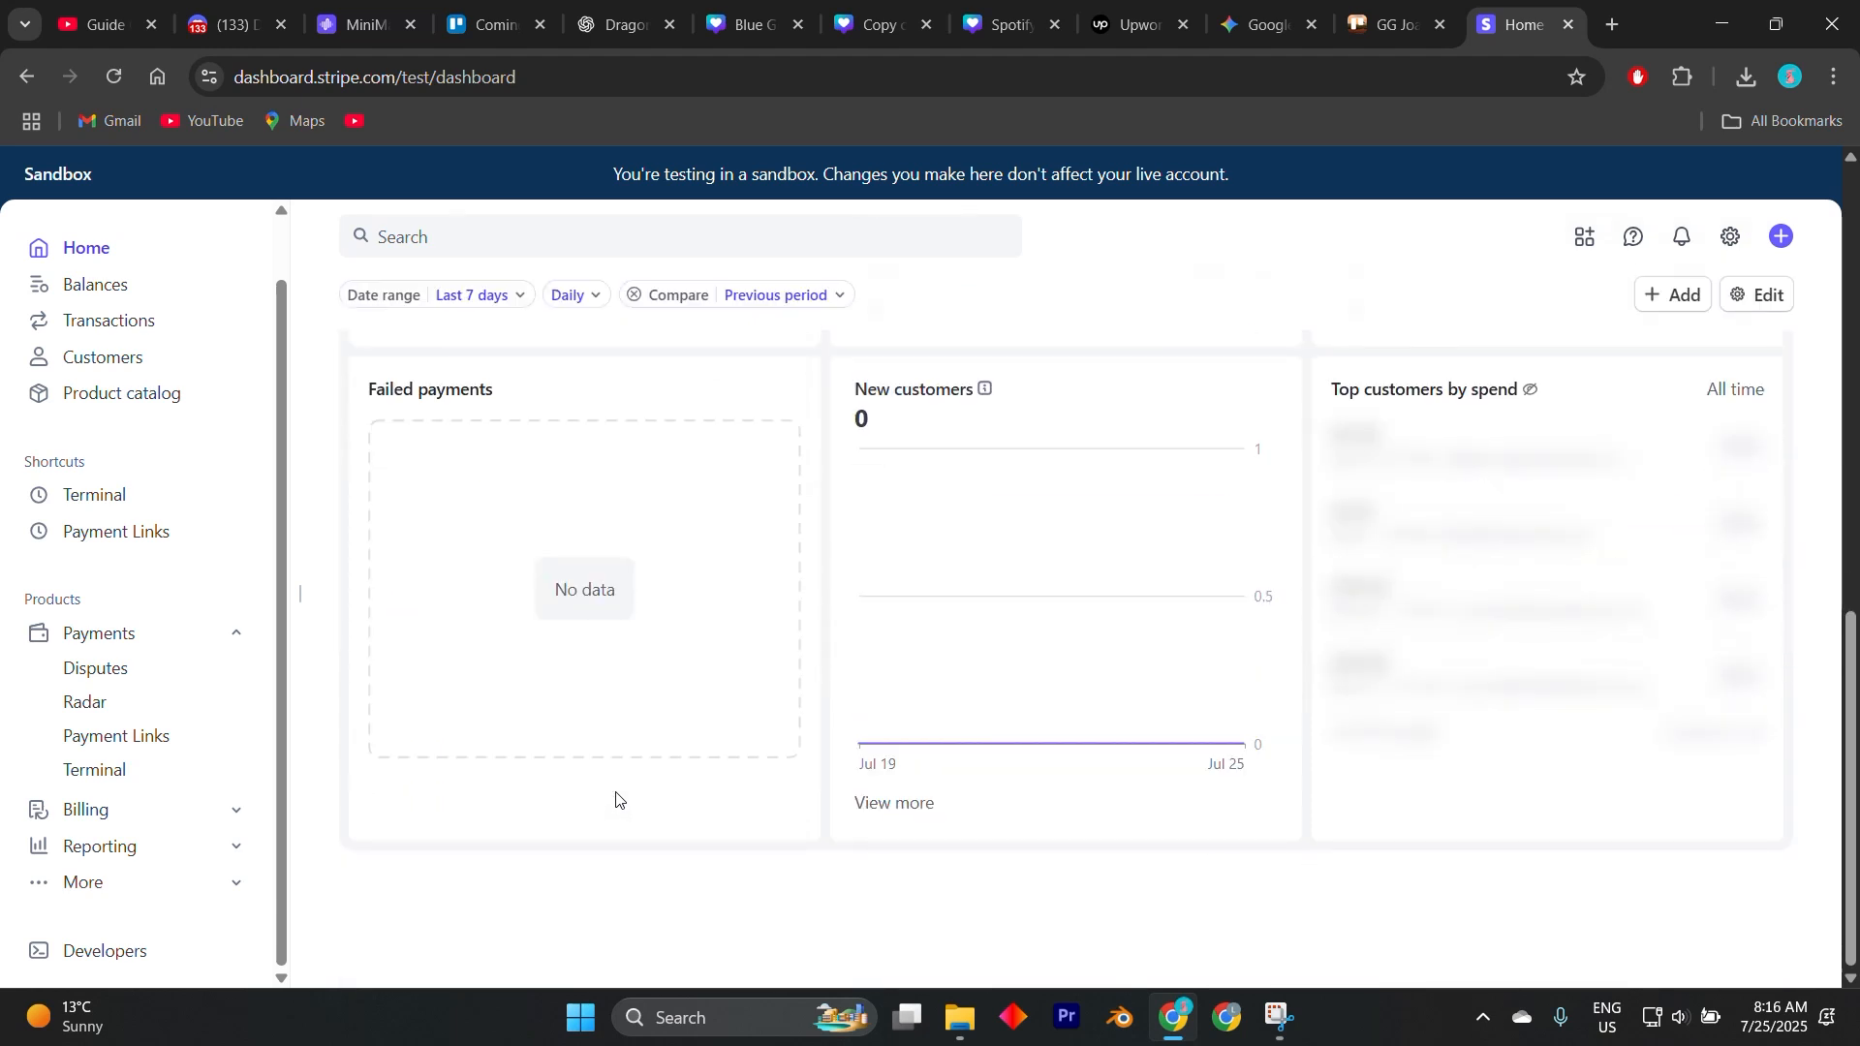
pyautogui.scroll(3)
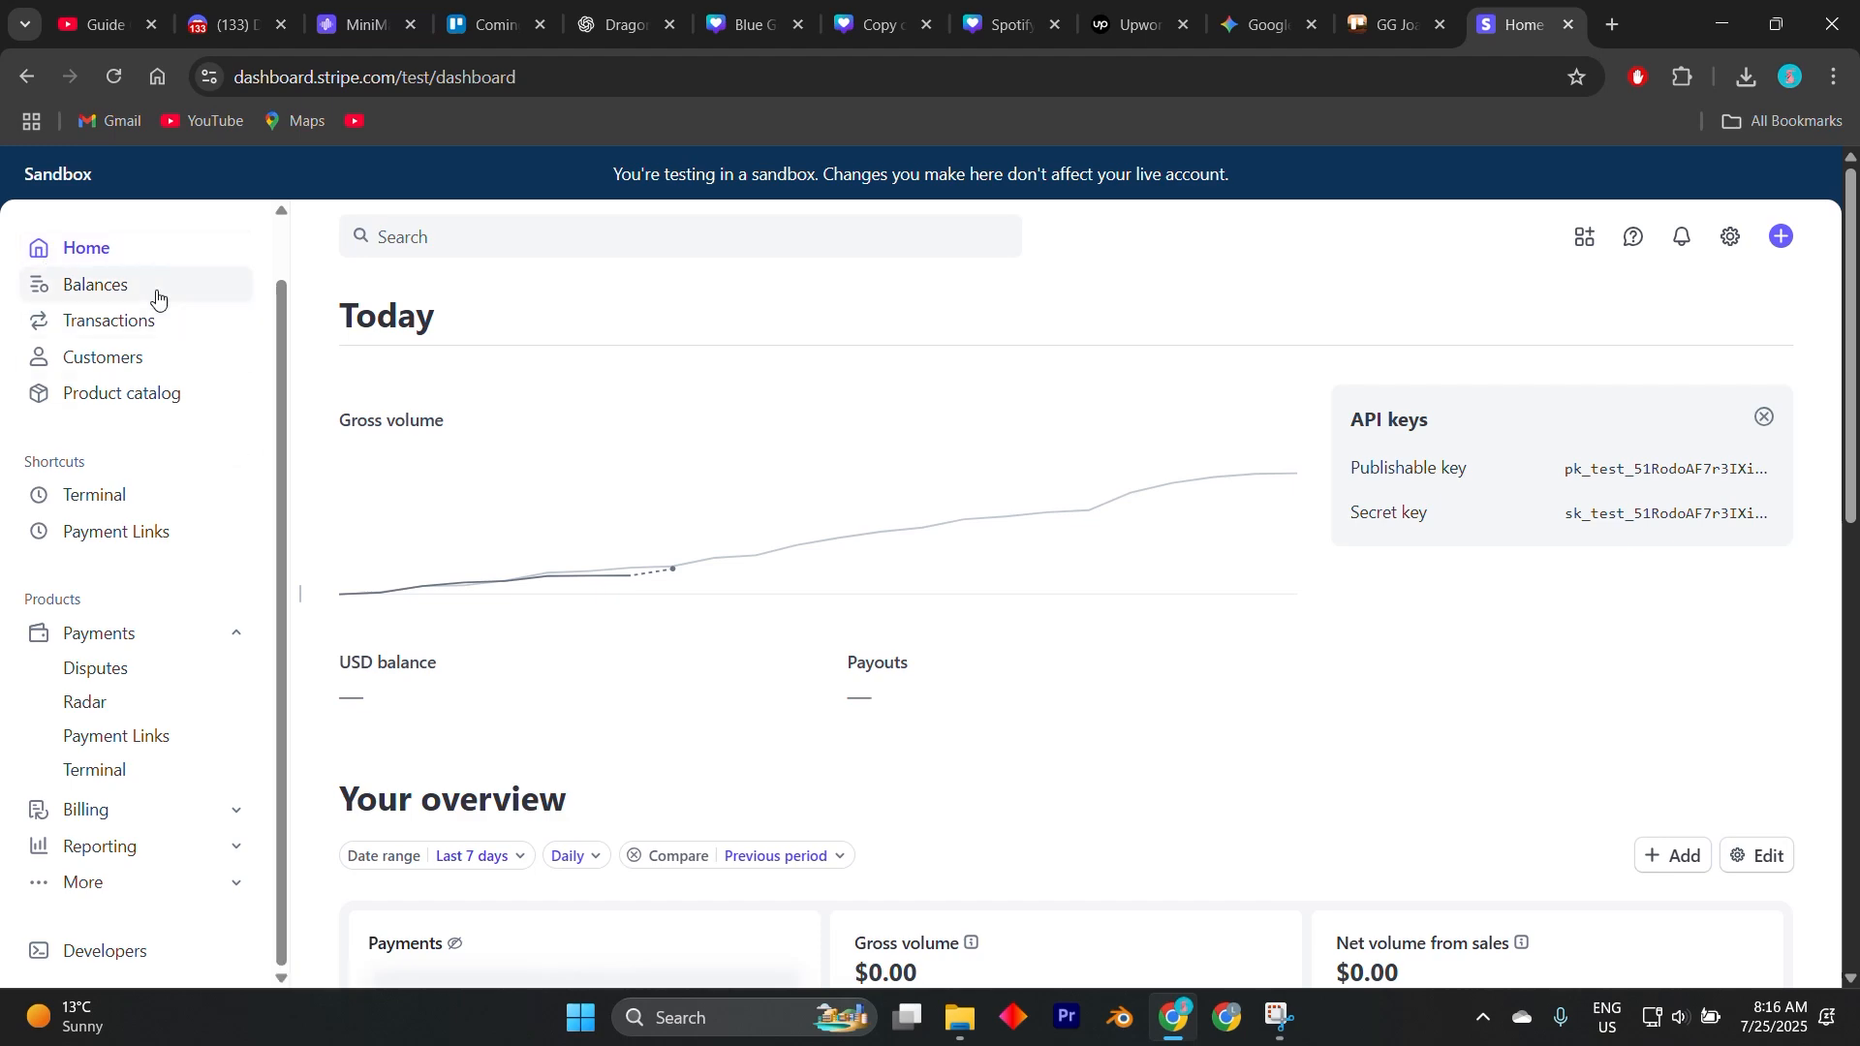
pyautogui.scroll(-3)
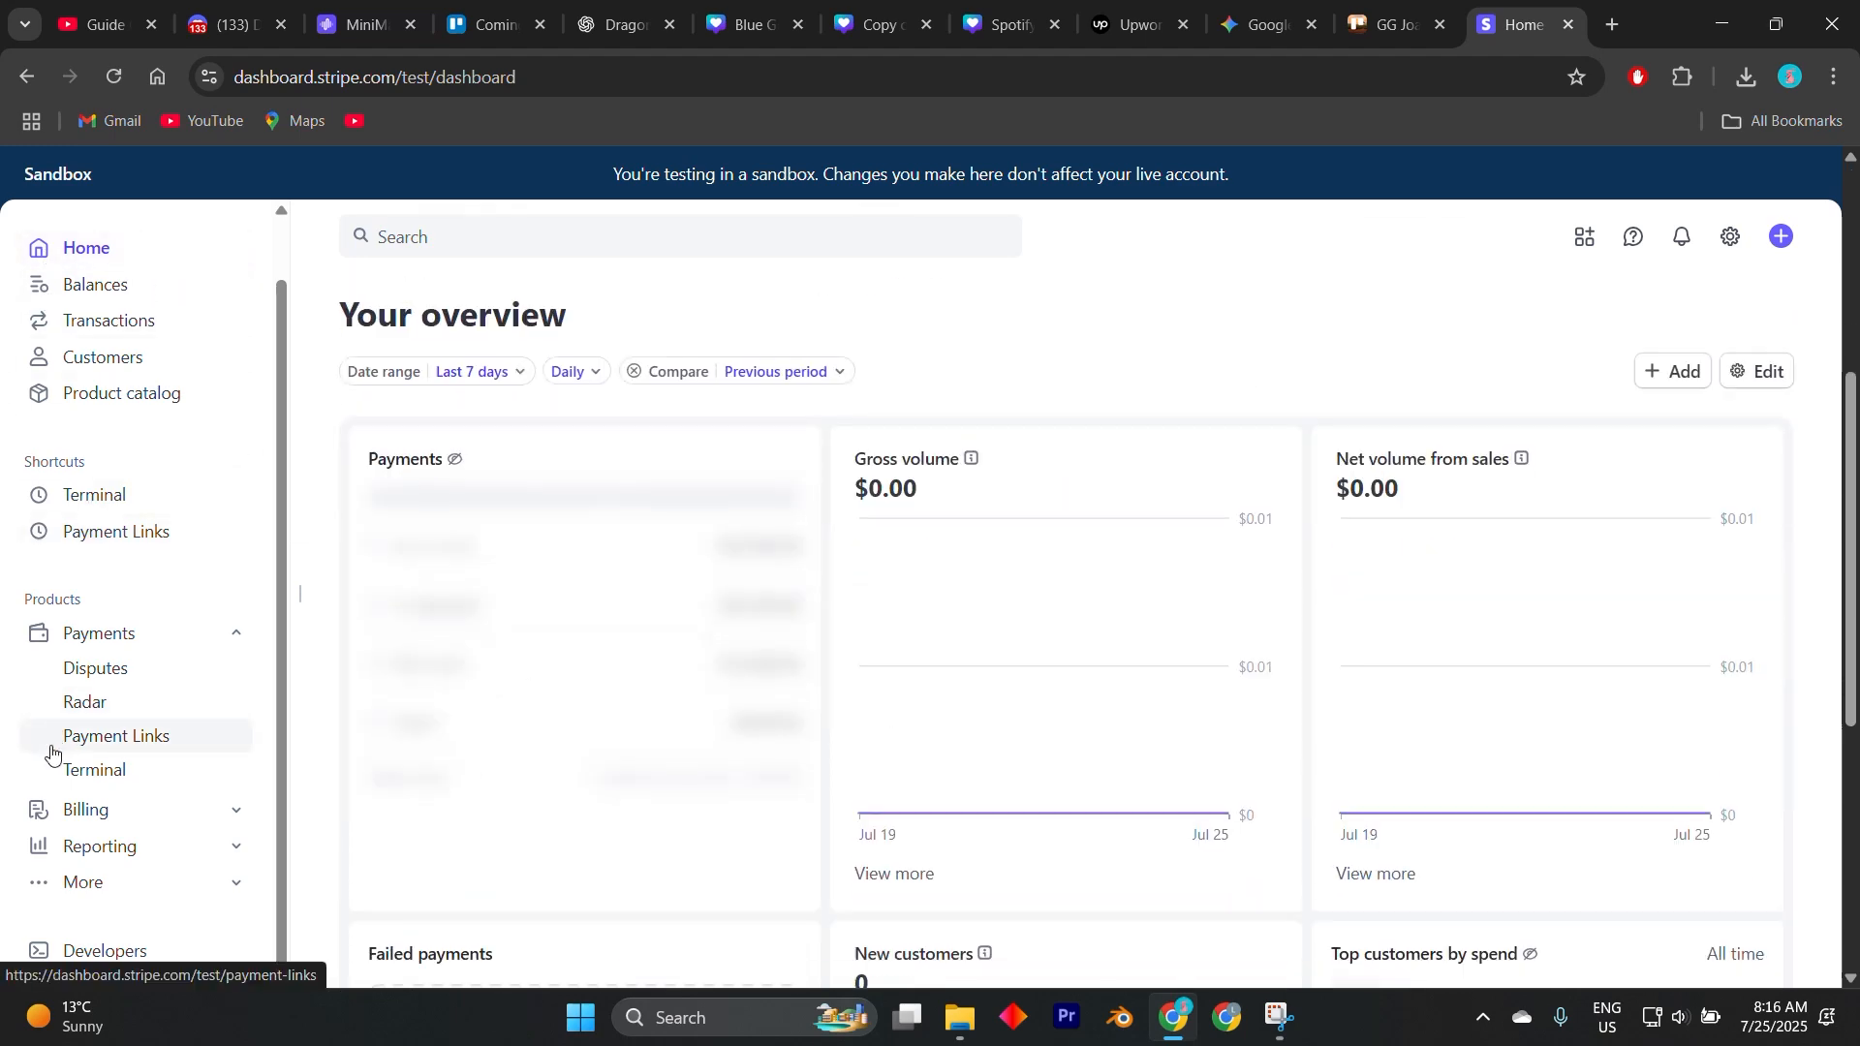
pyautogui.scroll(-3)
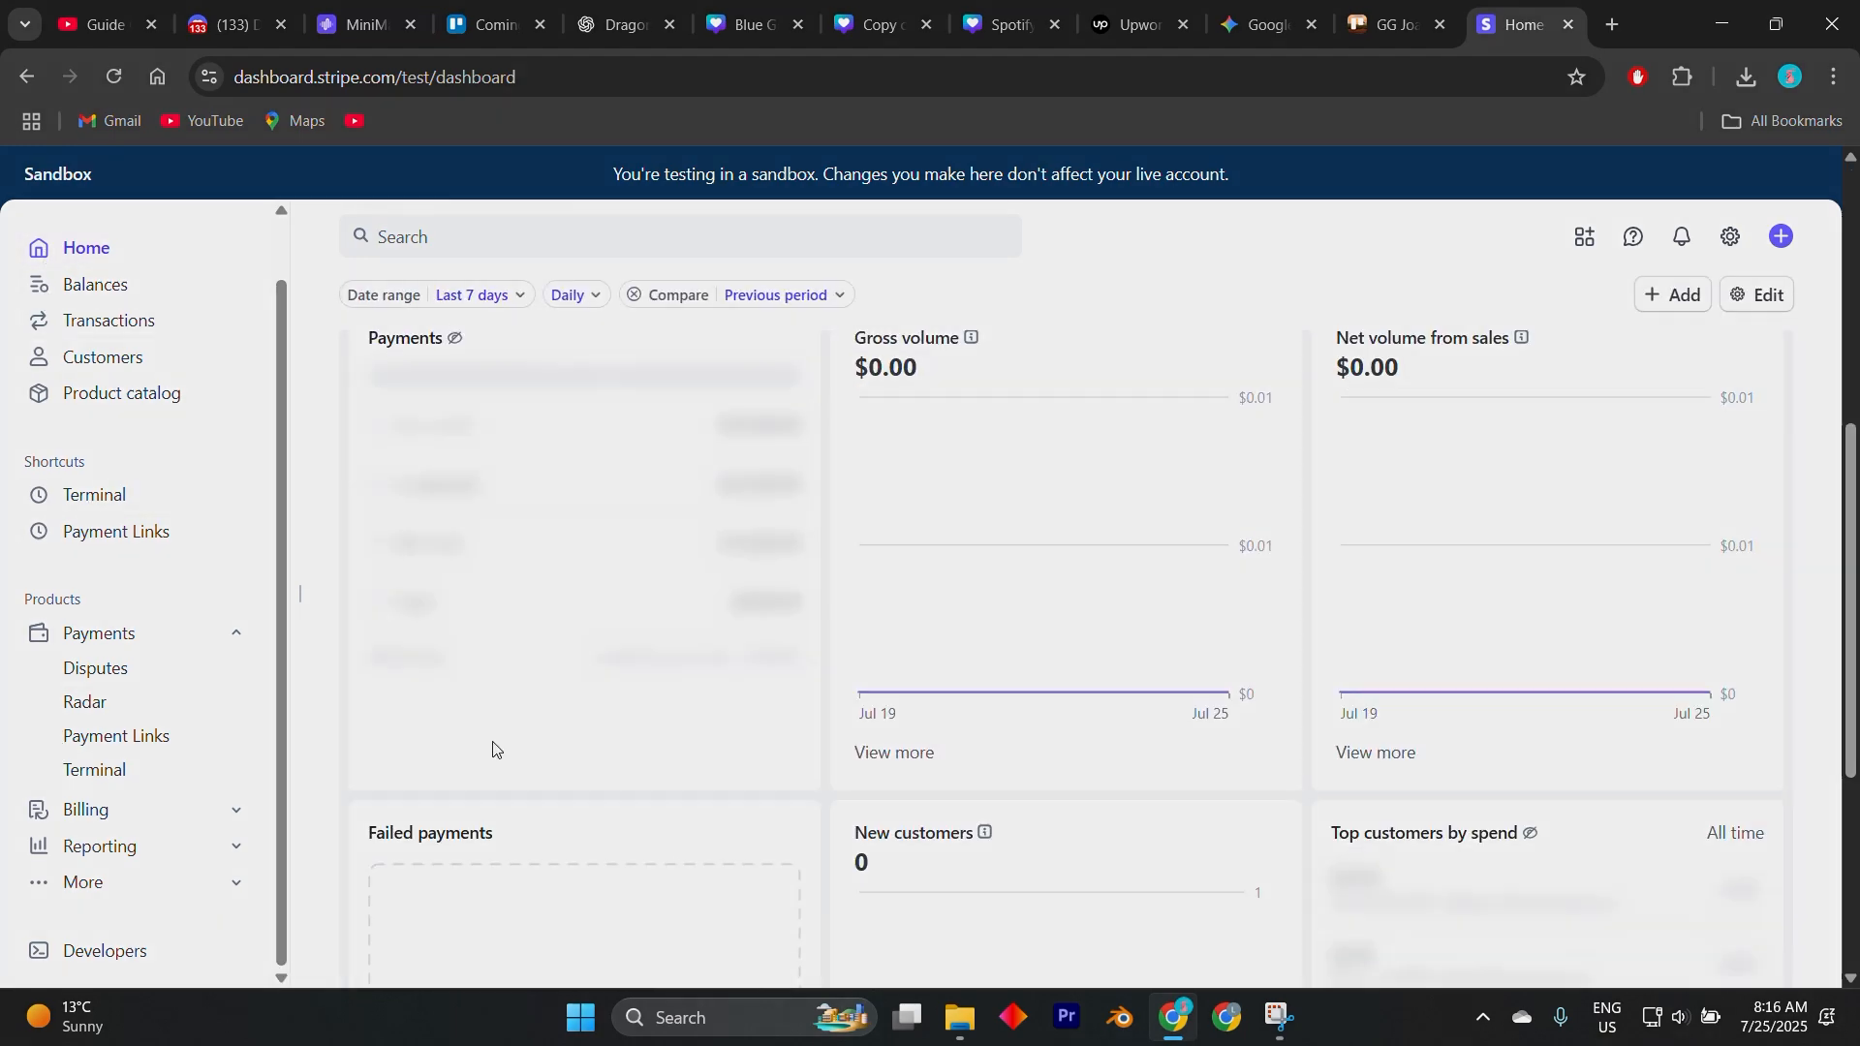